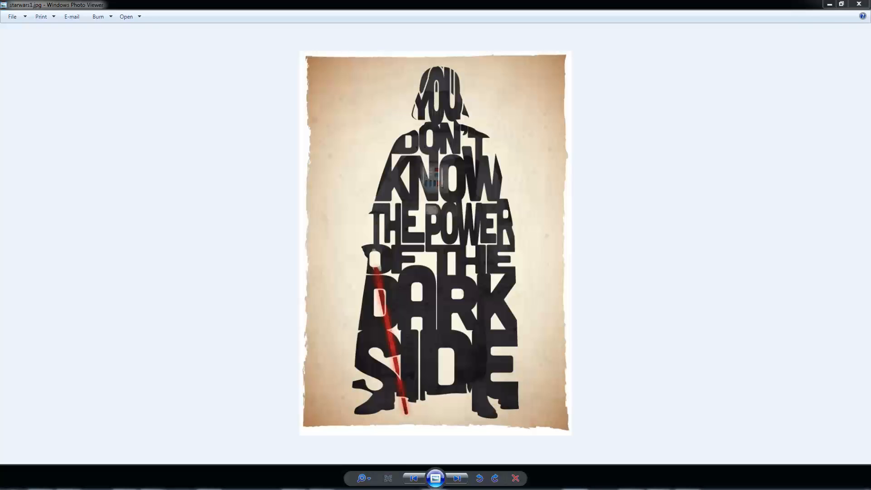
mouse_move(193, 422)
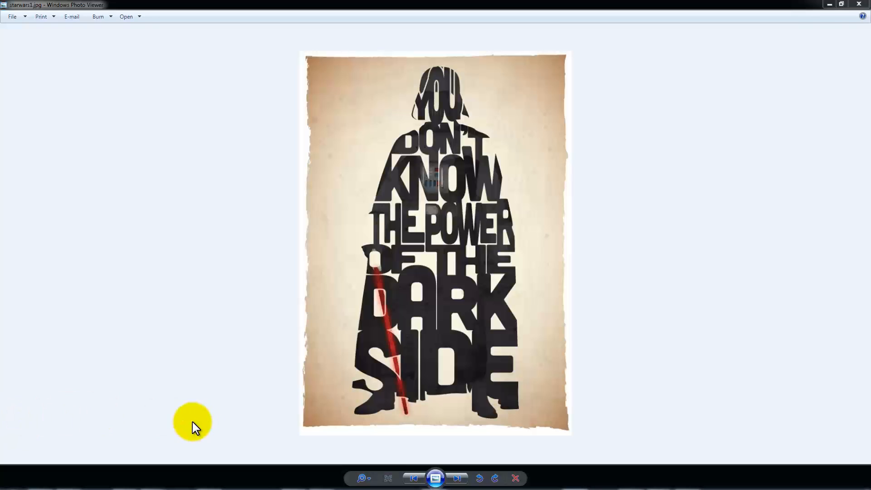
Step: Page forward from starwars1.jpg through the typography portraits to the hockey player on the Canadian flag
left_click(457, 478)
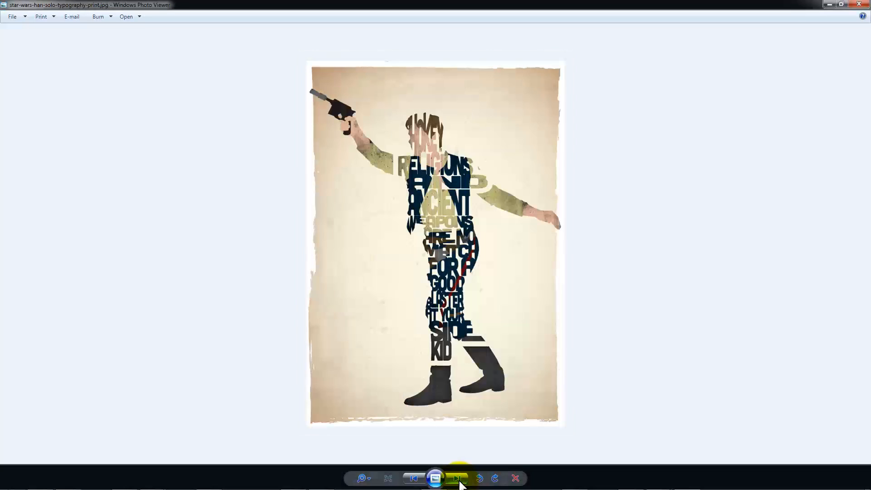
mouse_move(456, 479)
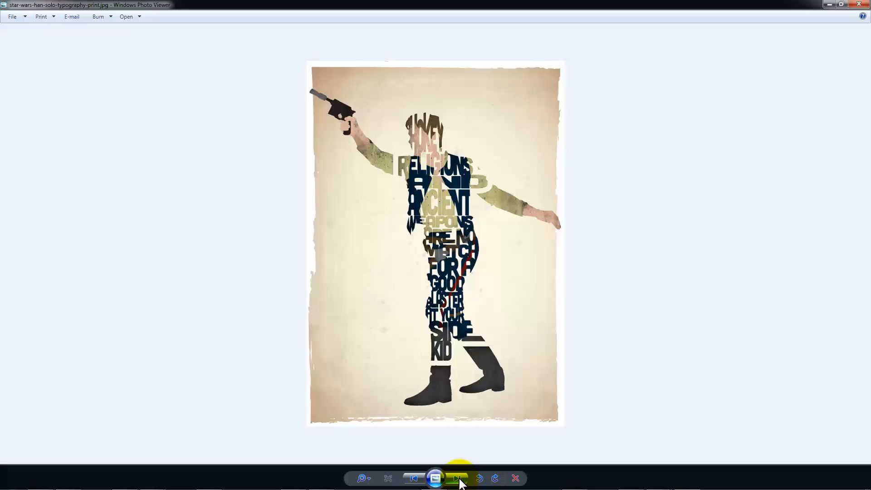
left_click(458, 478)
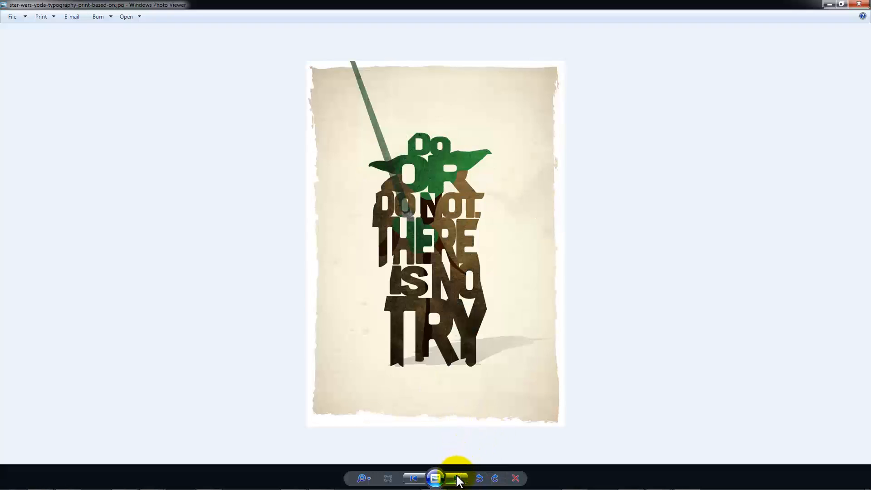
mouse_move(457, 478)
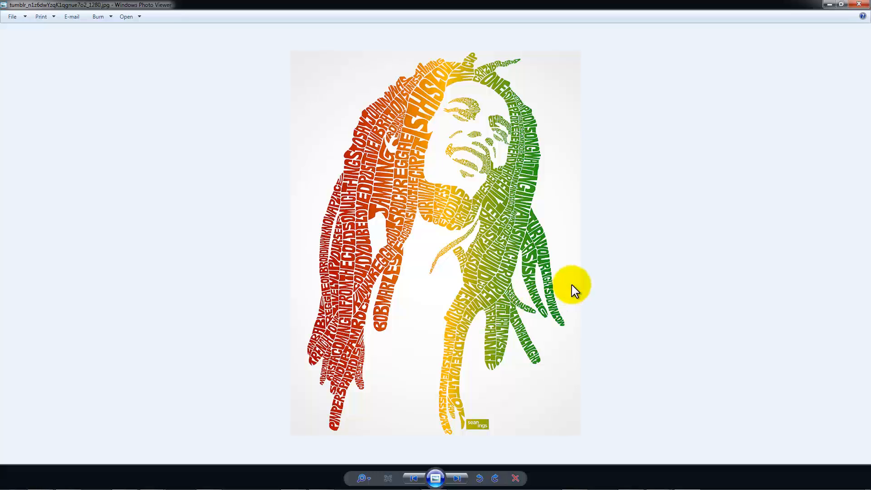
mouse_move(351, 341)
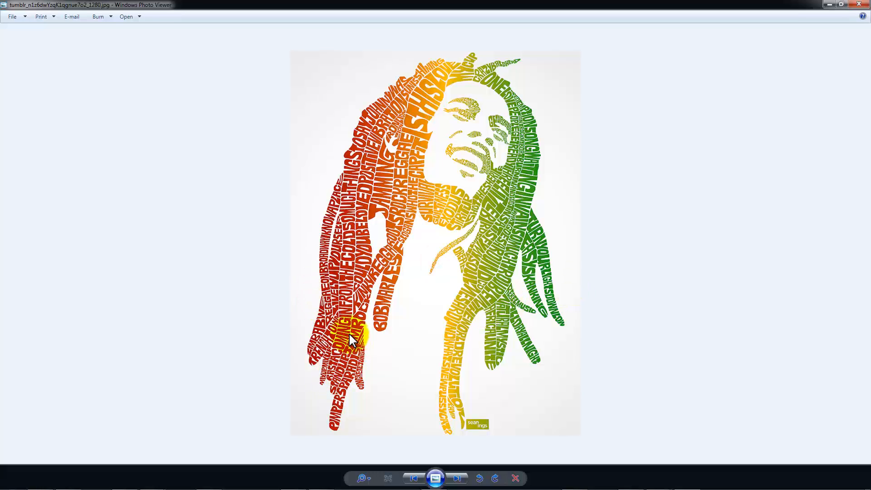
mouse_move(370, 196)
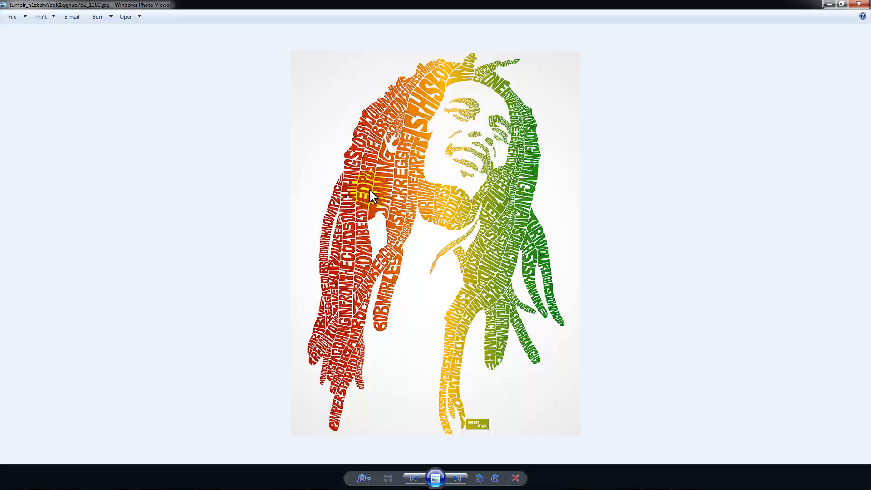
mouse_move(386, 200)
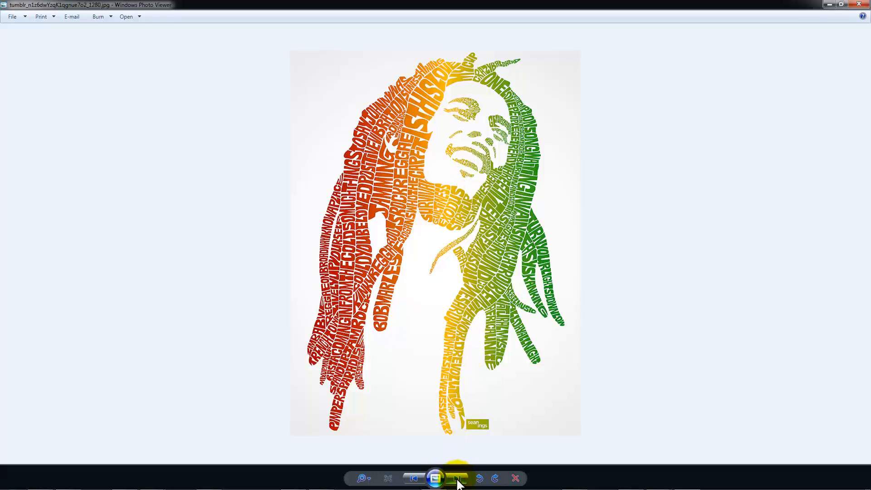
left_click(456, 478)
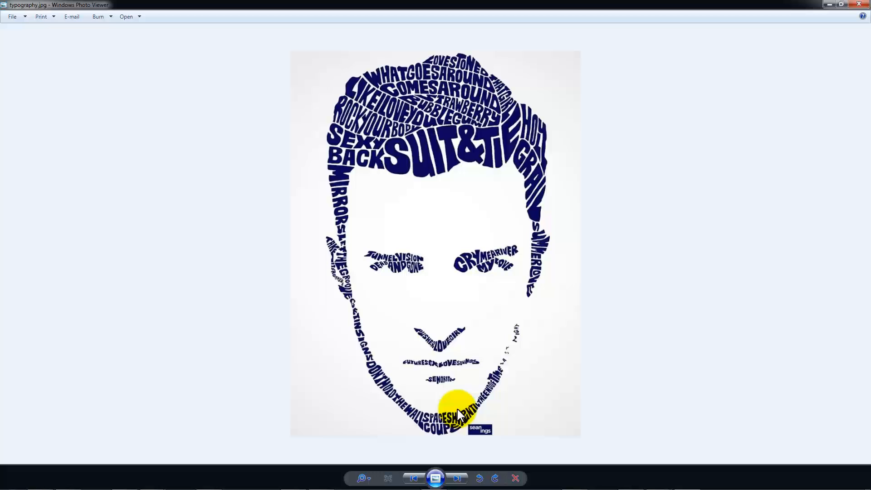
left_click(458, 478)
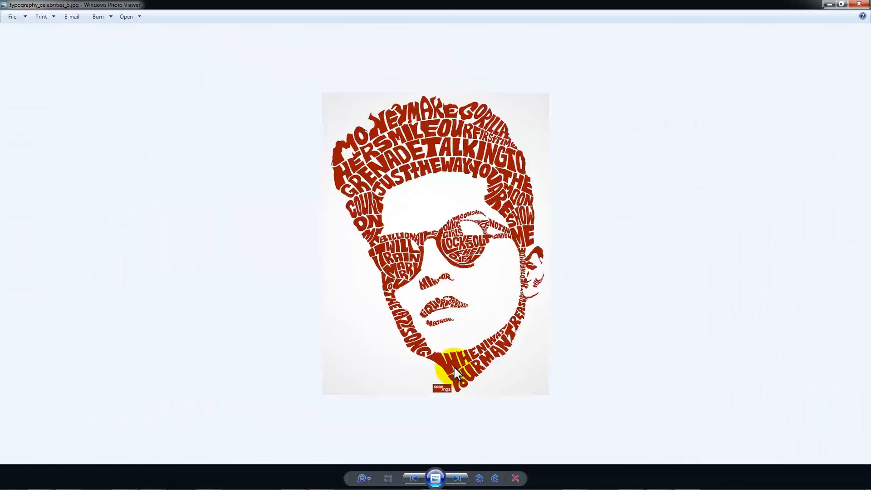
left_click(457, 478)
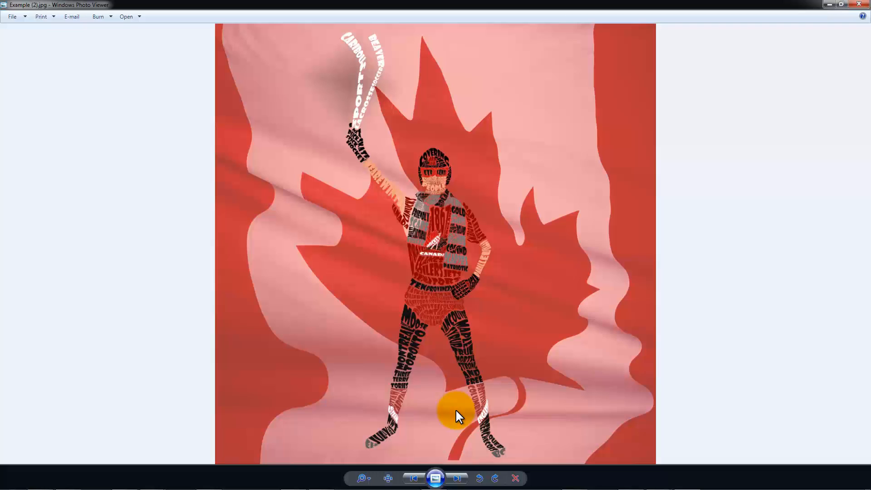
mouse_move(520, 344)
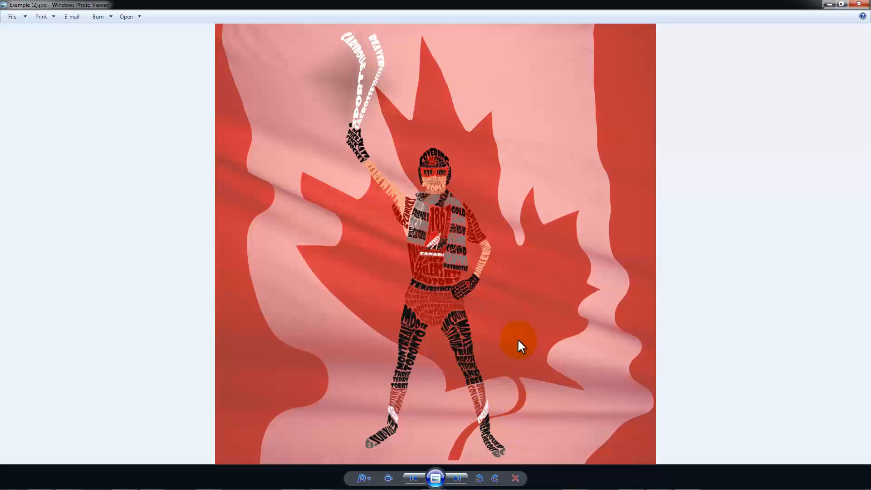
mouse_move(469, 464)
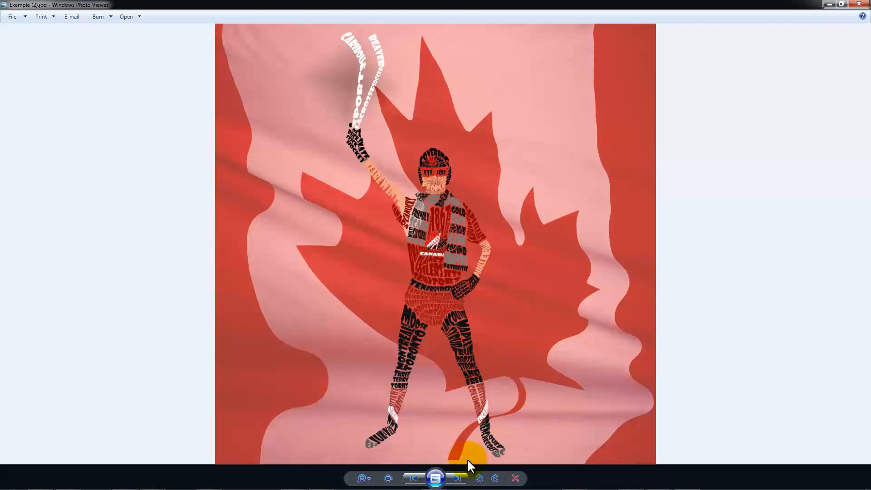
Step: Page through the baseball player, horse and other word-art examples to the orange bear holding a stick
left_click(457, 479)
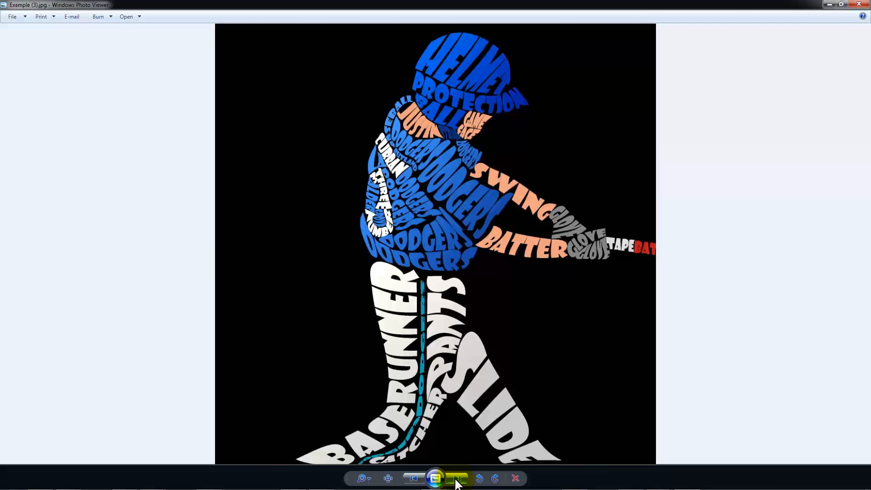
left_click(456, 478)
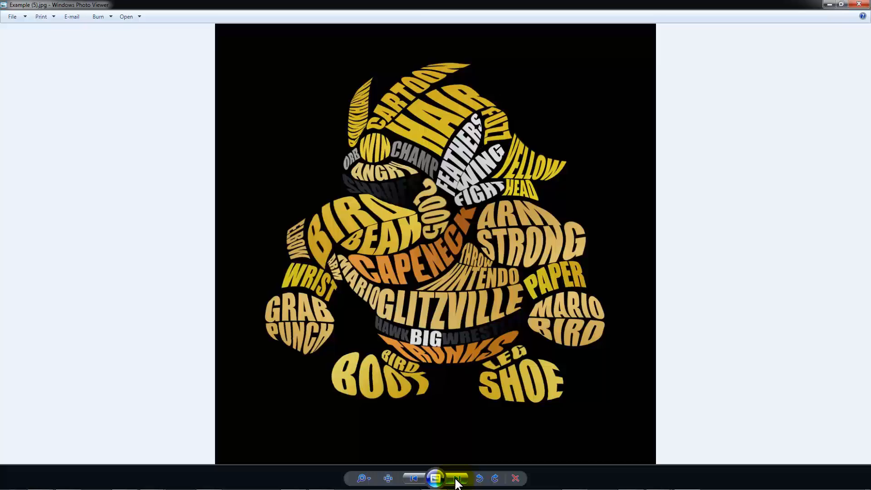
left_click(458, 478)
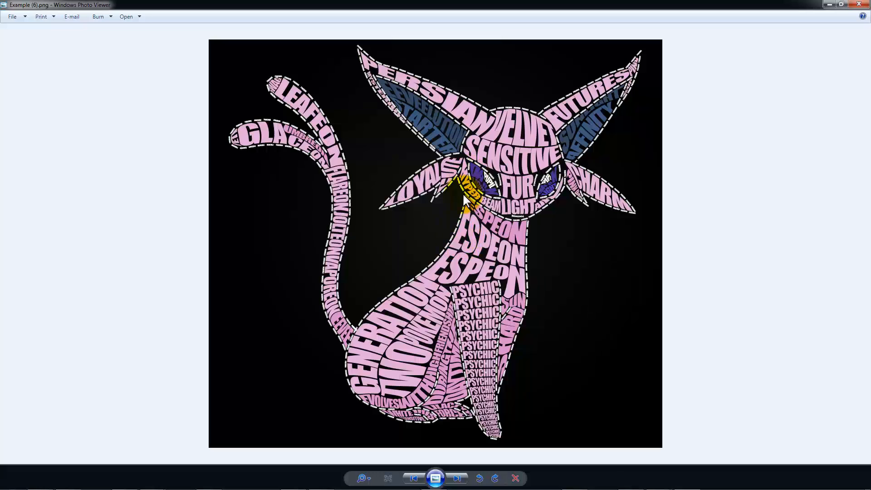
mouse_move(456, 479)
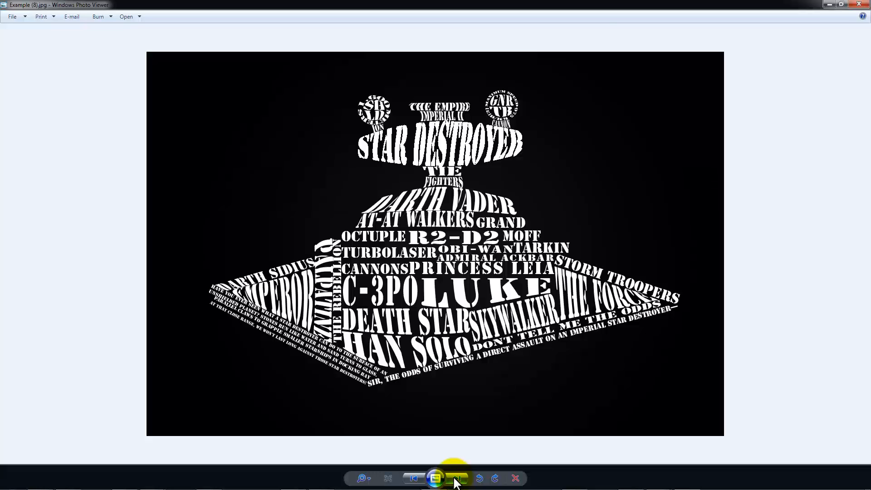
left_click(457, 478)
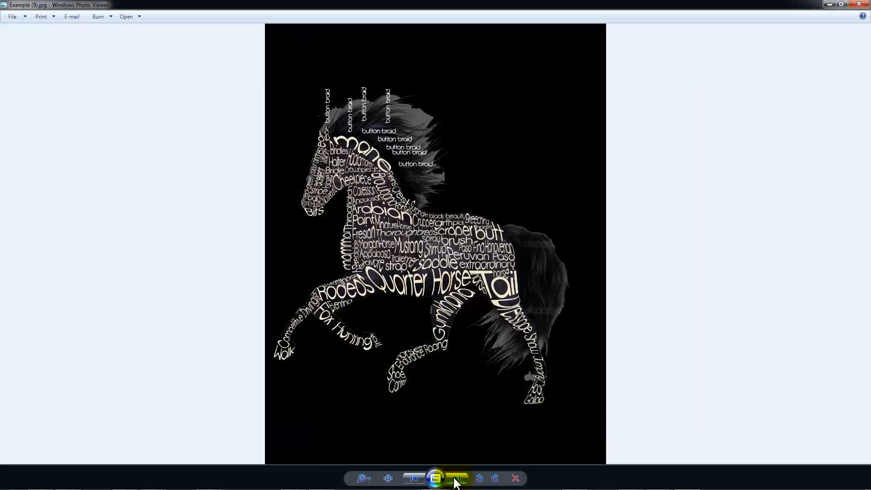
left_click(456, 478)
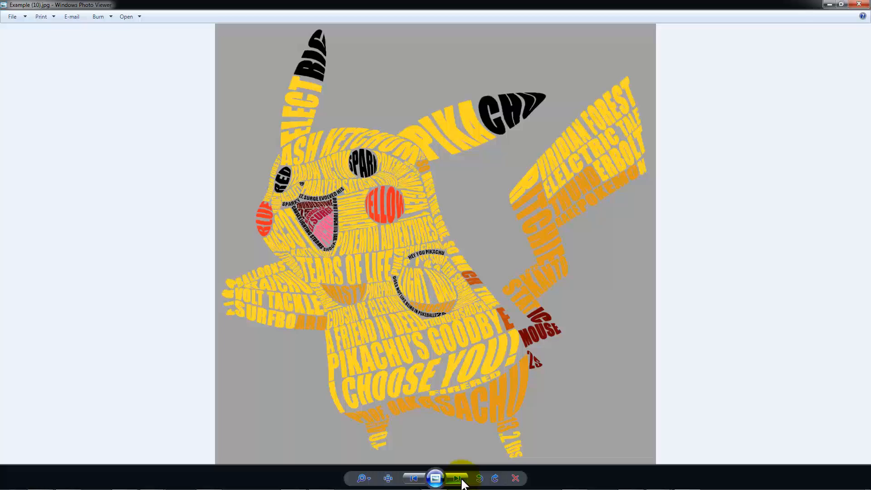
left_click(458, 479)
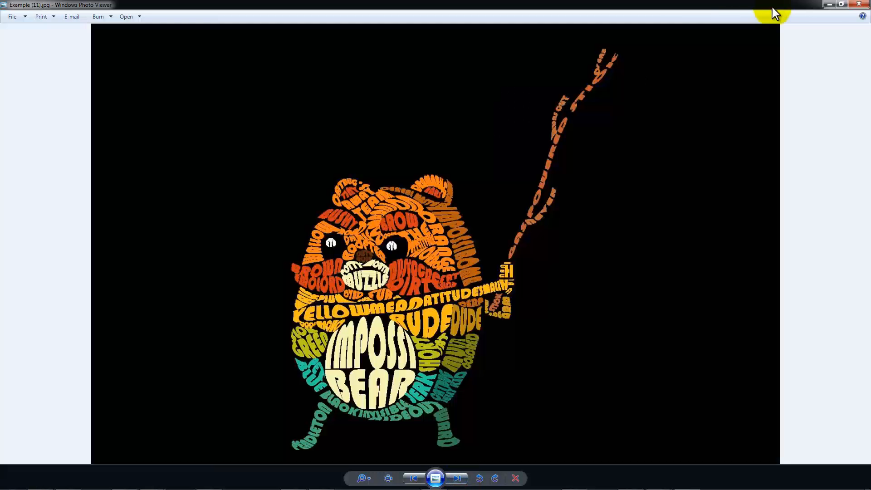
mouse_move(828, 5)
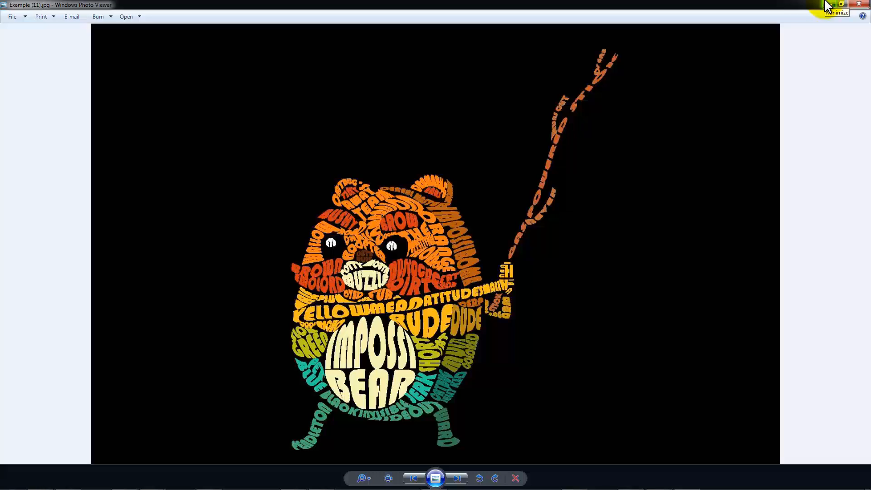
mouse_move(828, 5)
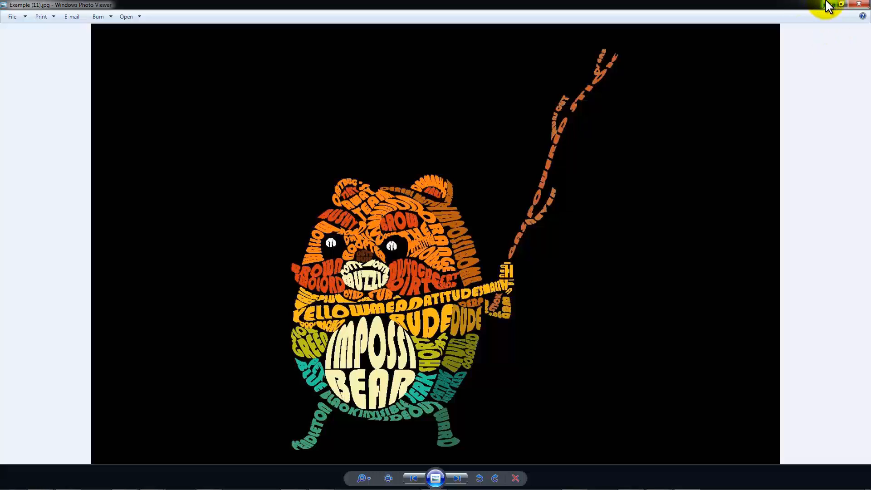
mouse_move(827, 4)
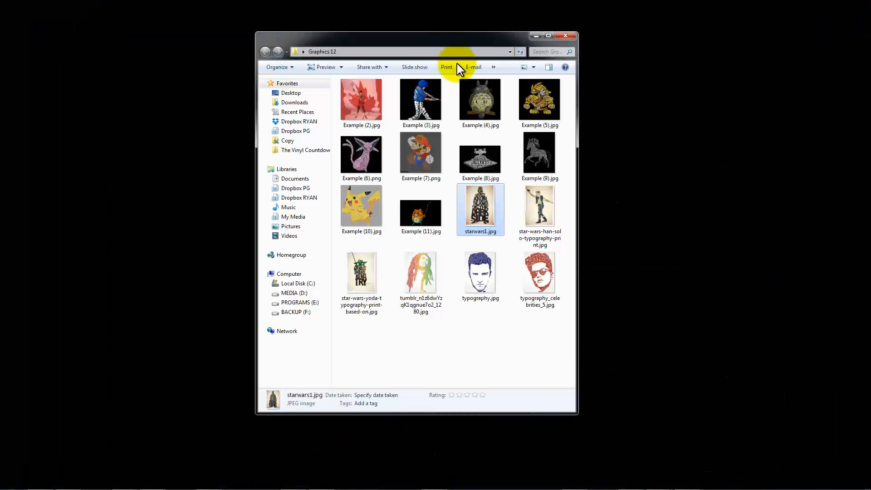
mouse_move(115, 414)
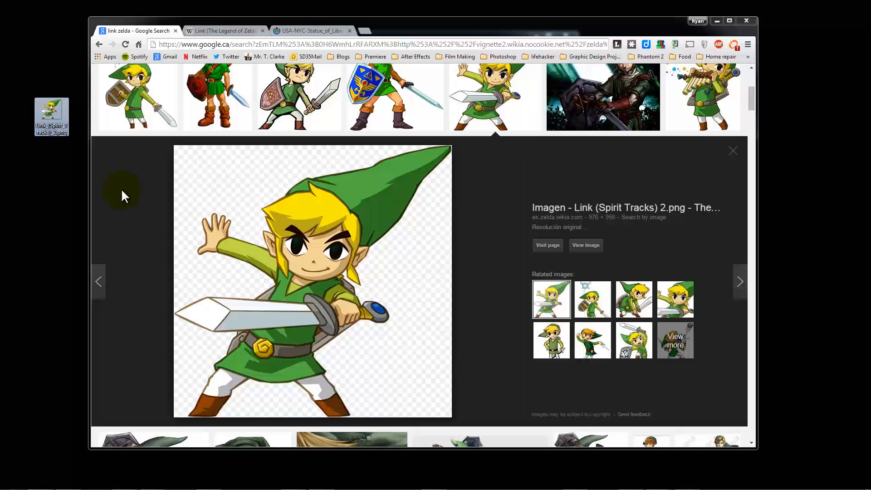
Step: Switch to the browser tab with the Wikipedia article on Link from The Legend of Zelda
left_click(224, 31)
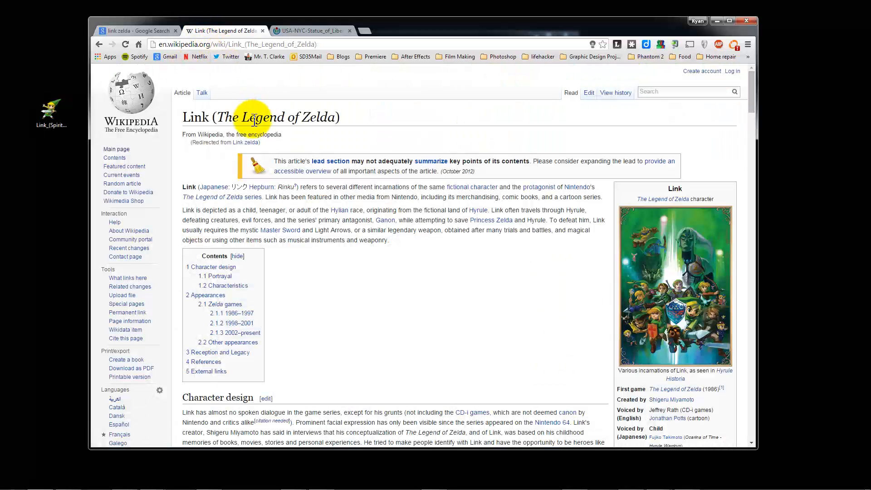
mouse_move(235, 134)
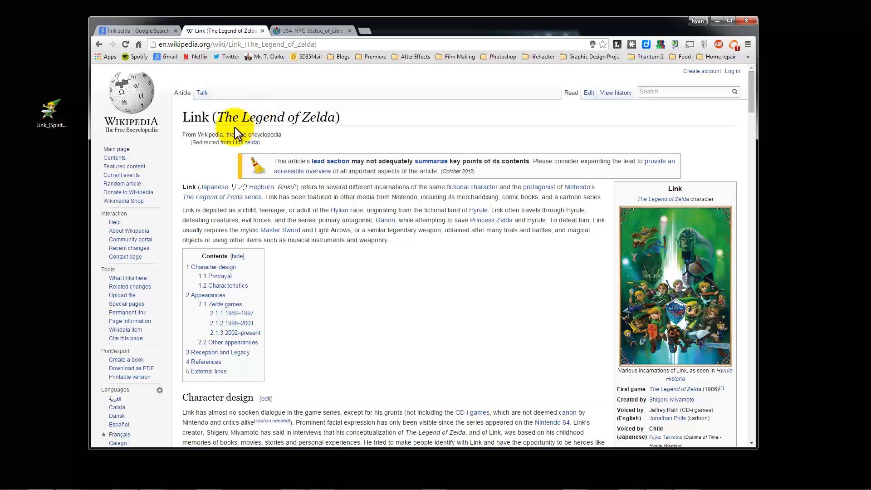
Step: Scroll through the Link article and back, then move to the Statue of Liberty photo tab
scroll("down", 3)
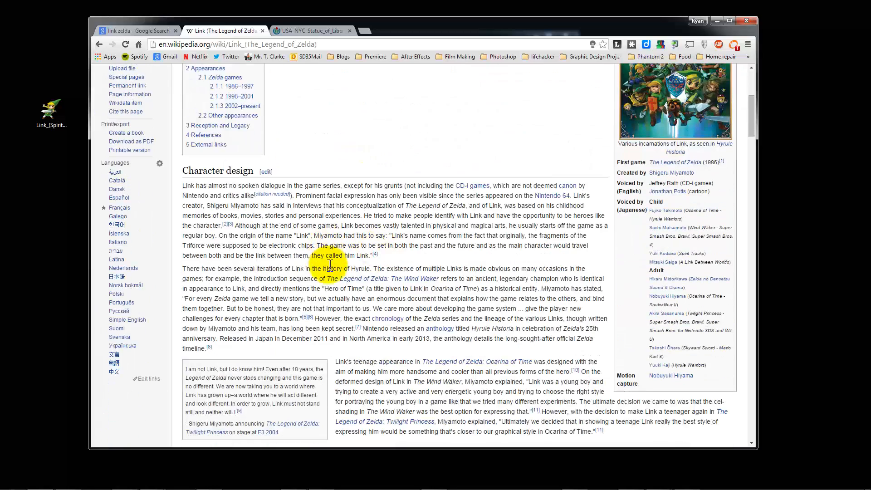
scroll("down", 3)
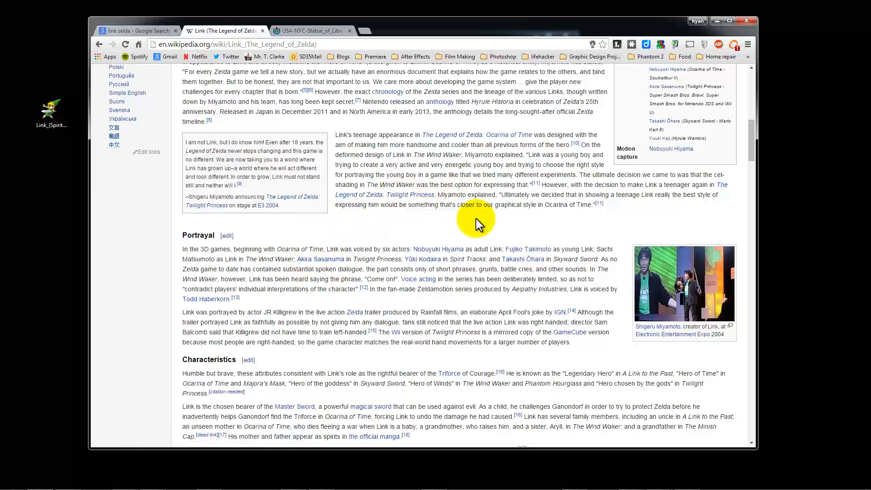
scroll("down", 3)
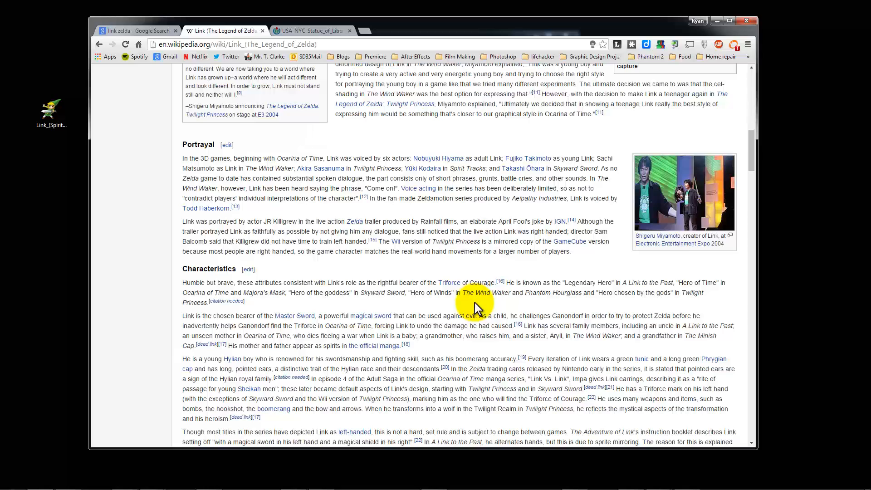
mouse_move(383, 319)
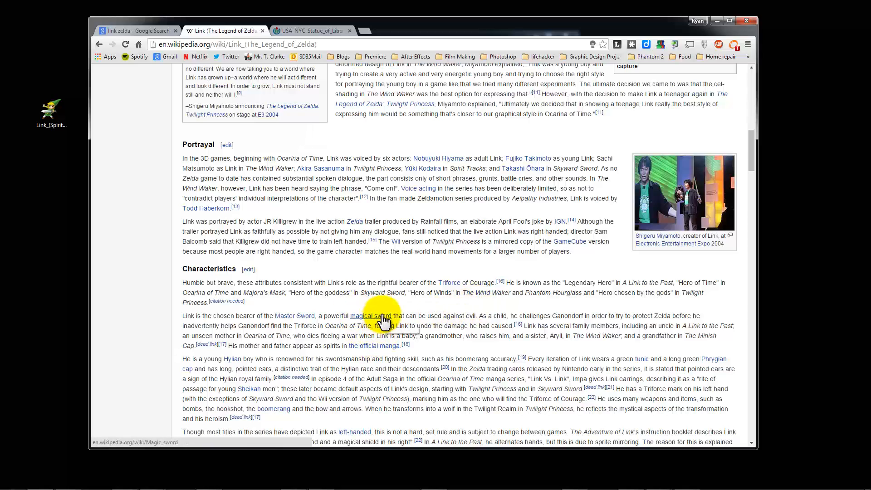
scroll("up", 3)
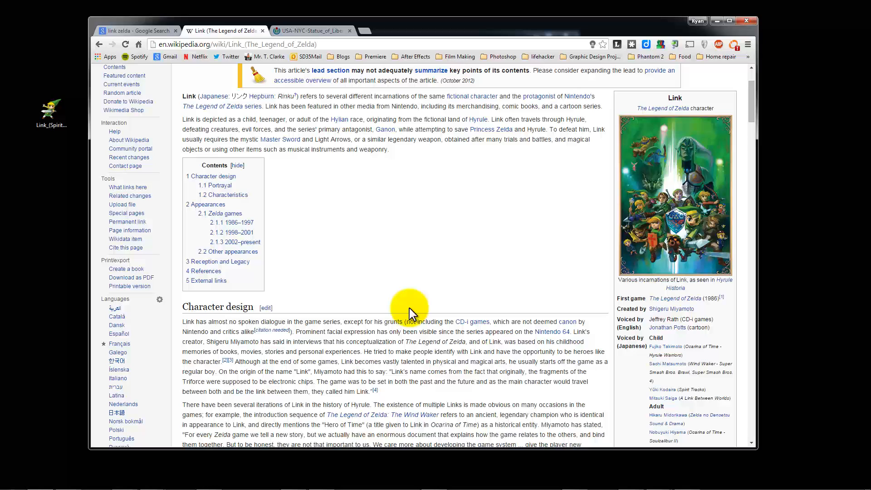
scroll("up", 3)
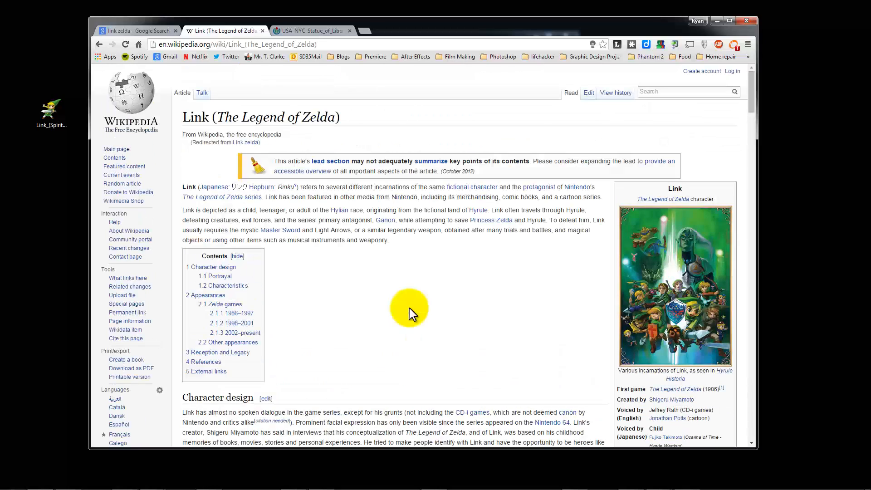
mouse_move(342, 161)
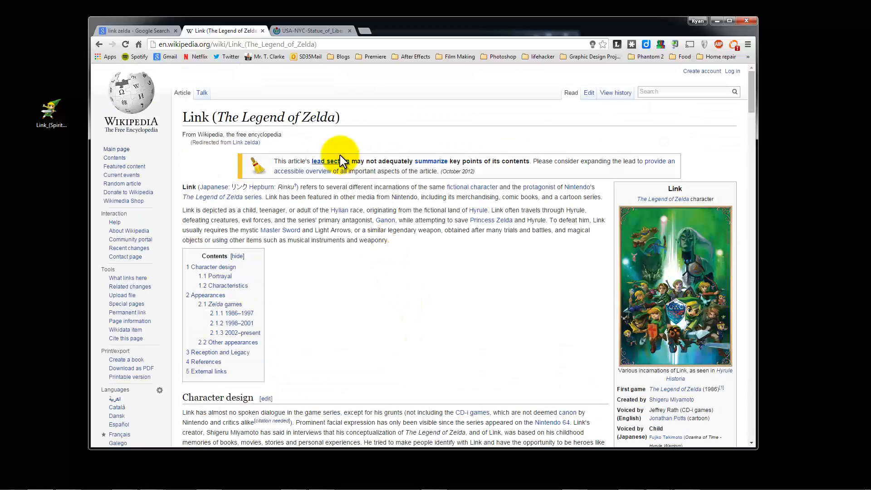
mouse_move(284, 98)
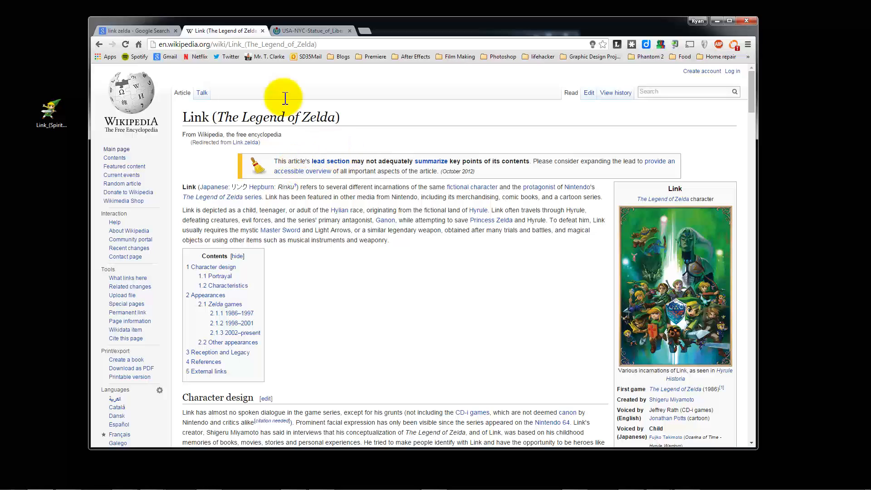
left_click(312, 31)
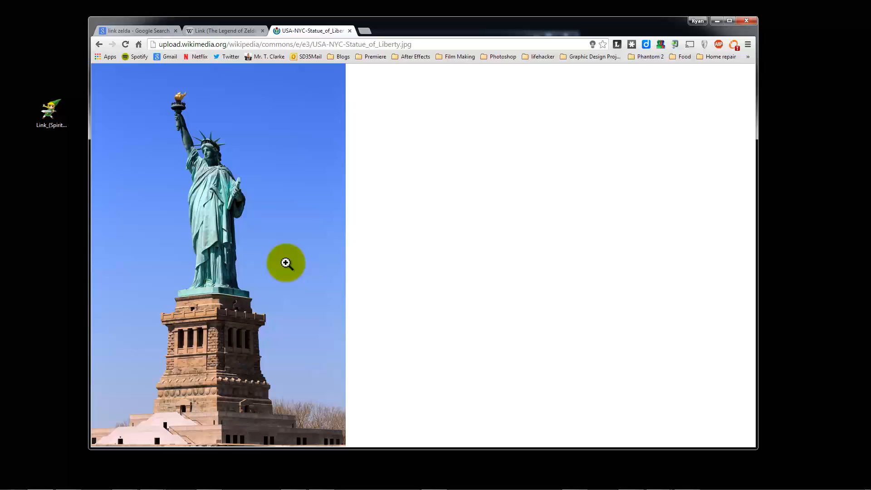
mouse_move(203, 220)
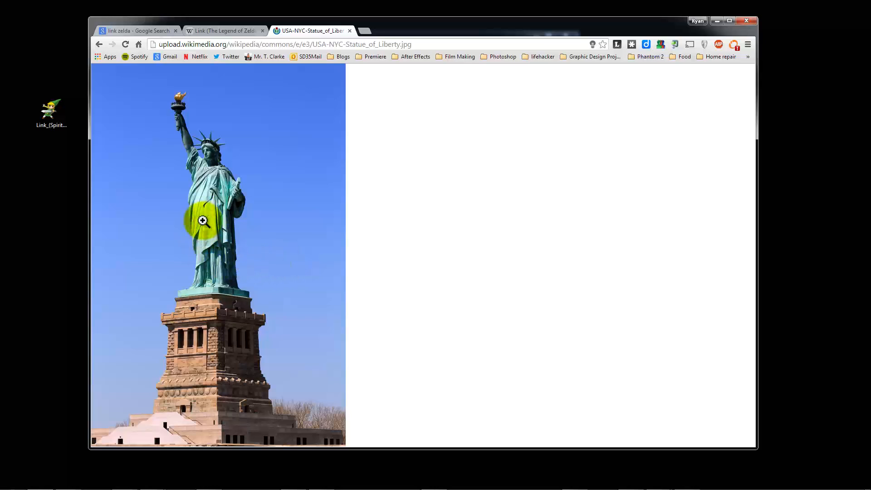
mouse_move(260, 258)
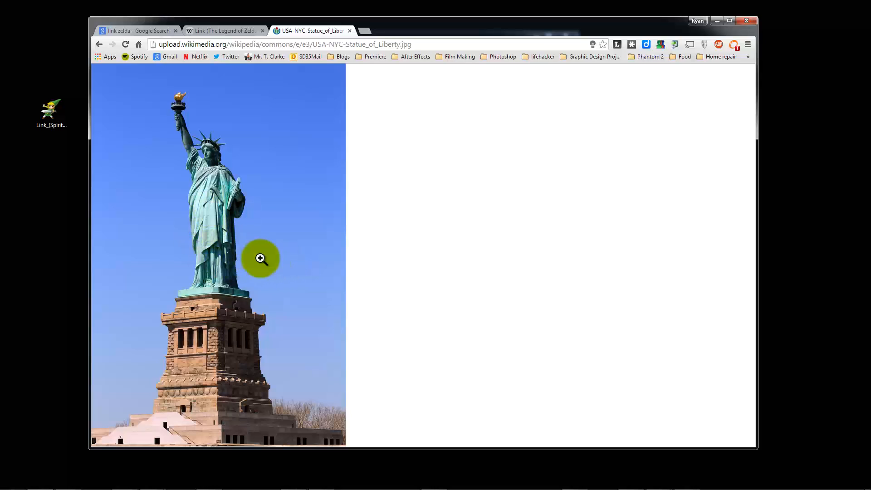
Step: Bring Photoshop forward from the taskbar over the Statue of Liberty photo
left_click(321, 480)
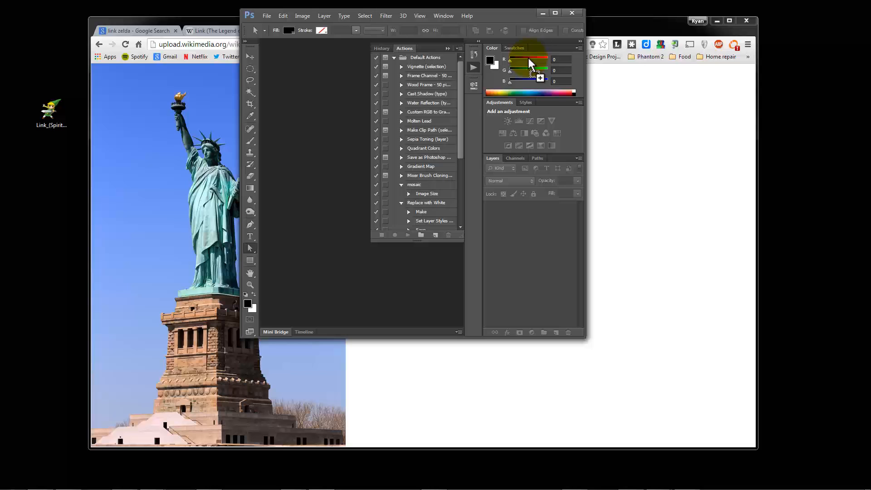
Step: Maximise Photoshop and resize the Link image to 2500 pixels wide with proportions constrained
left_click(555, 12)
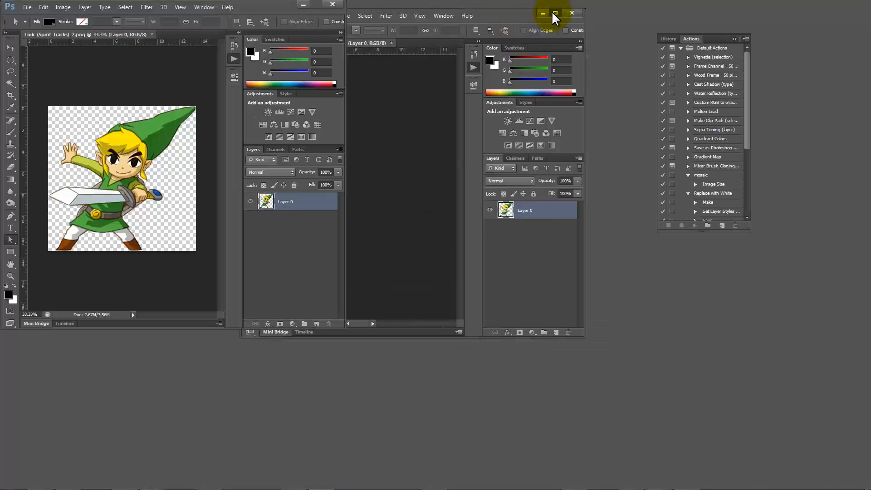
left_click(554, 12)
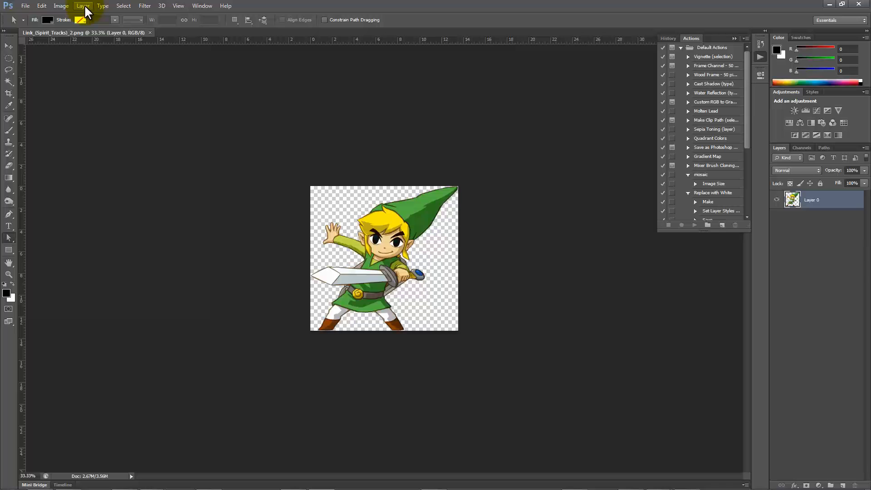
mouse_move(75, 8)
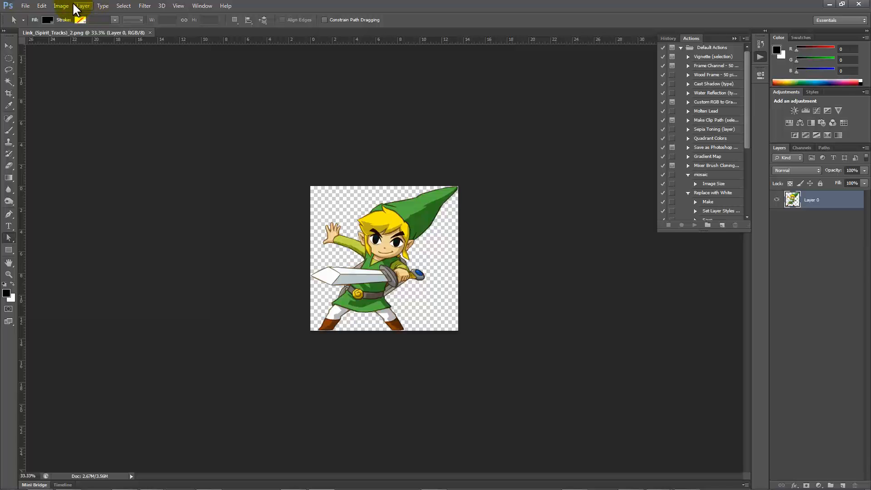
mouse_move(60, 5)
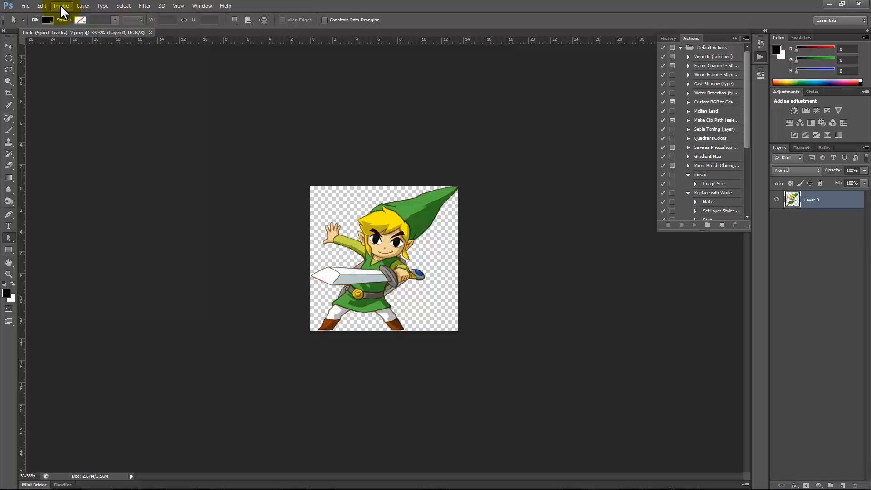
left_click(83, 6)
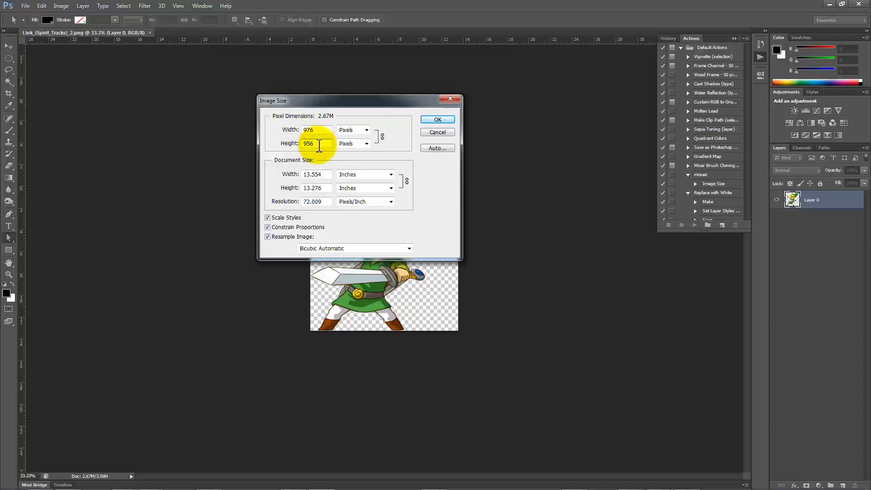
left_click(438, 120)
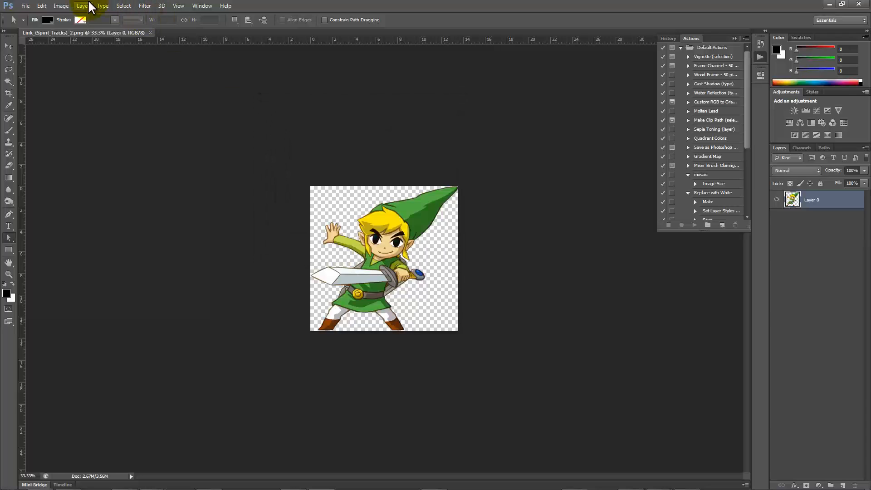
left_click(61, 5)
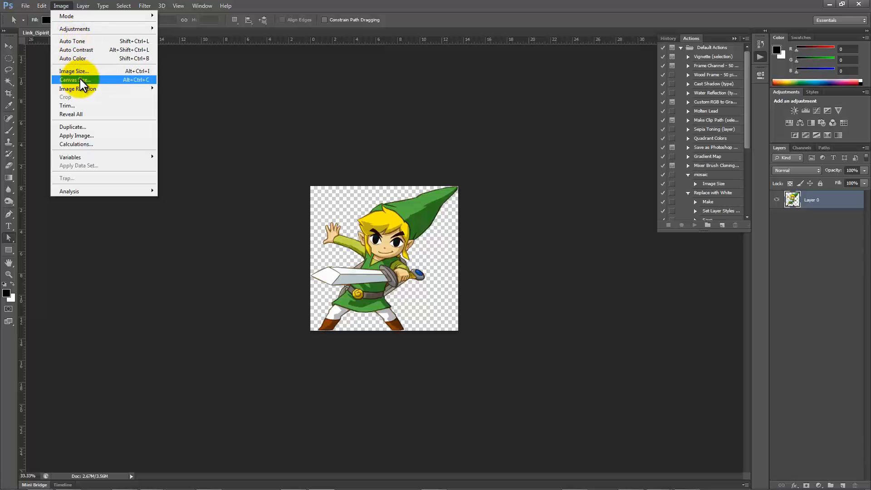
mouse_move(75, 71)
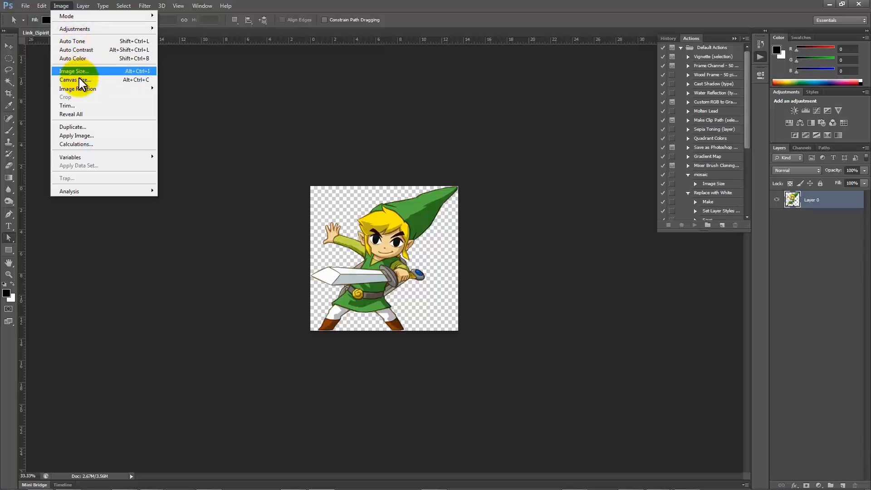
left_click(73, 70)
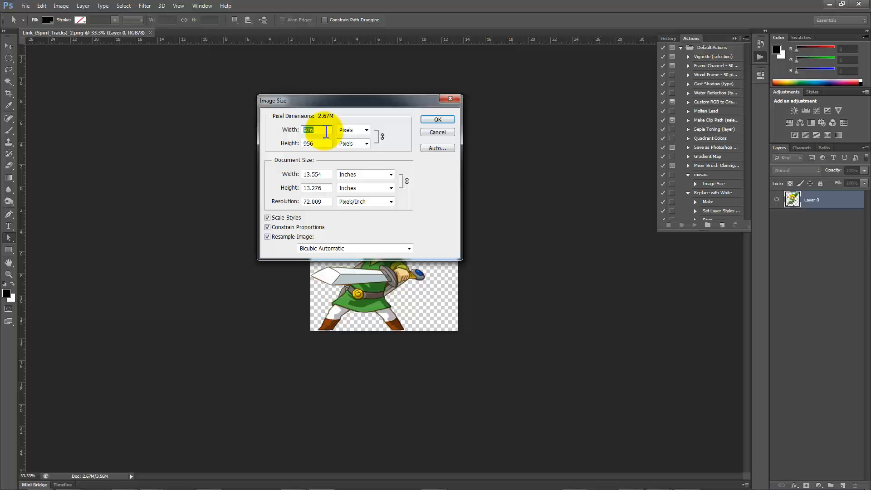
mouse_move(194, 115)
type("2500")
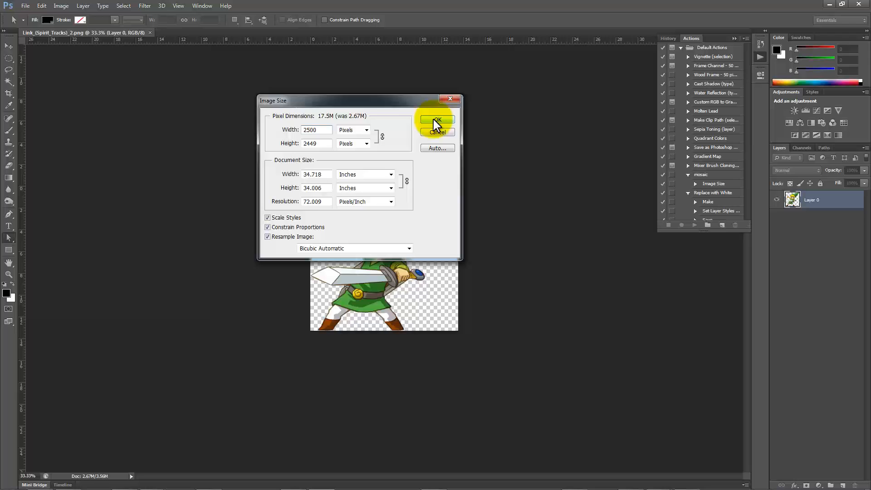
left_click(436, 121)
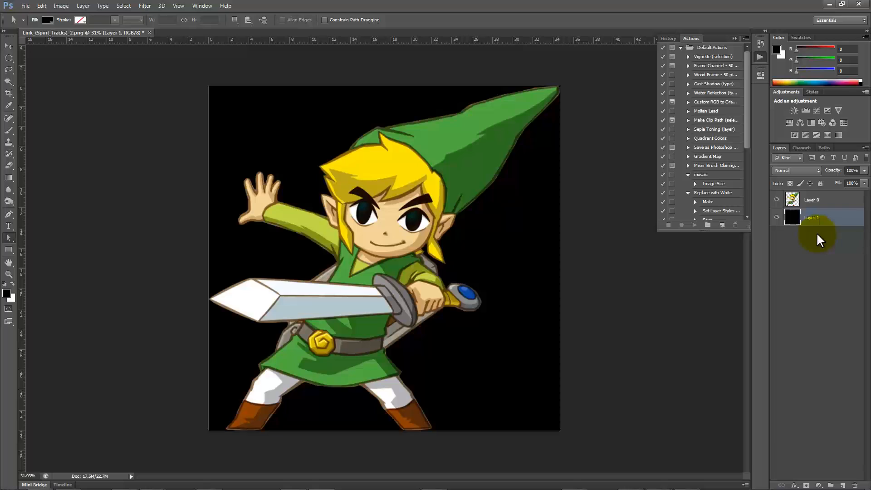
Step: Fill the new layer beneath Link with white and fade Link's layer to 25% opacity
left_click(812, 199)
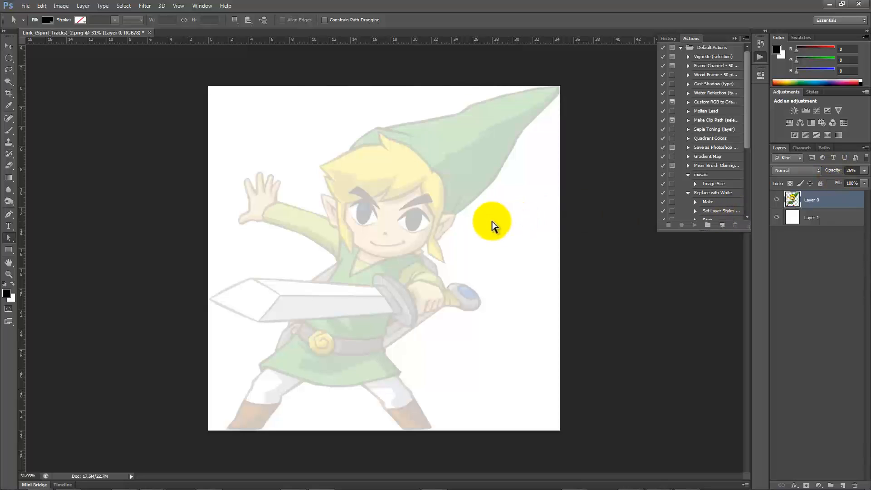
mouse_move(50, 217)
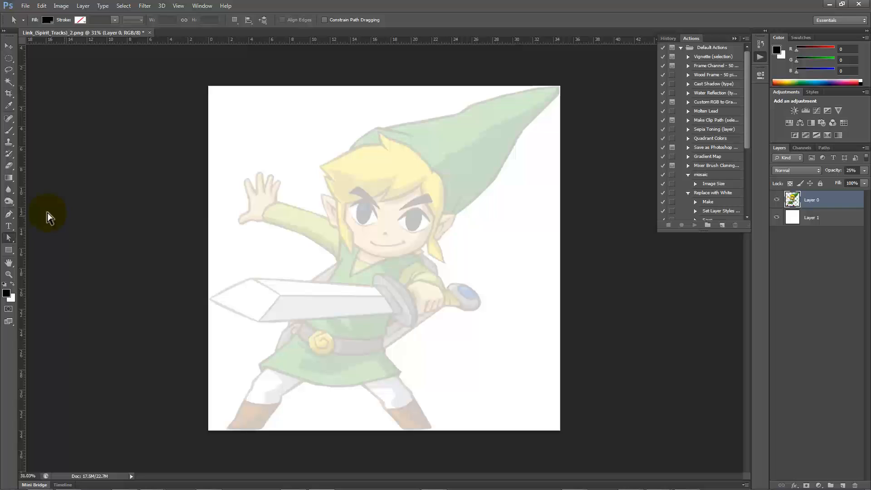
left_click(270, 141)
type("LINK")
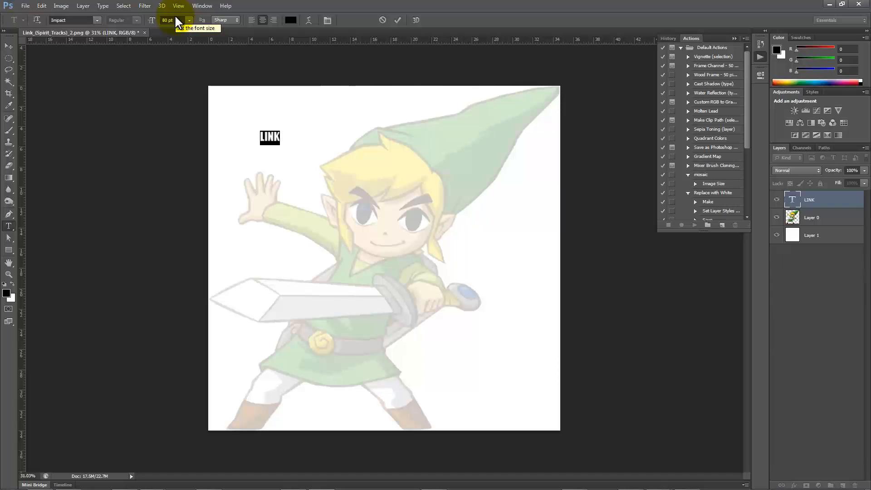
mouse_move(183, 17)
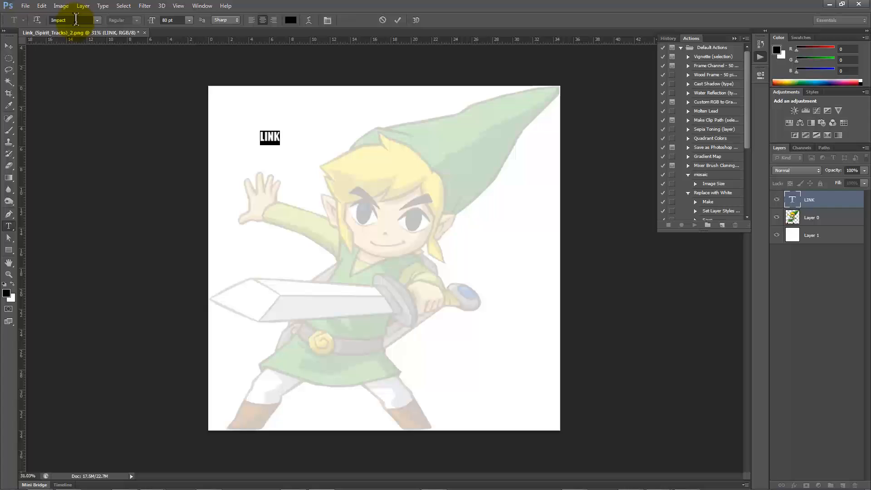
mouse_move(72, 19)
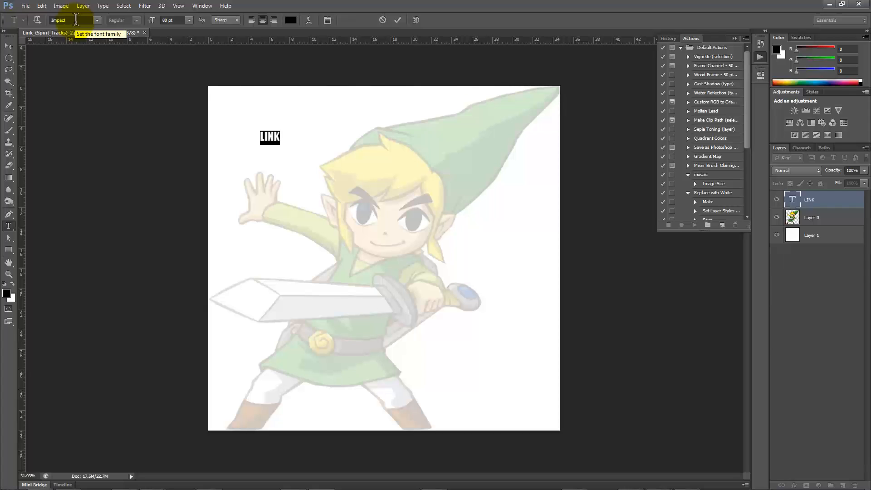
mouse_move(233, 79)
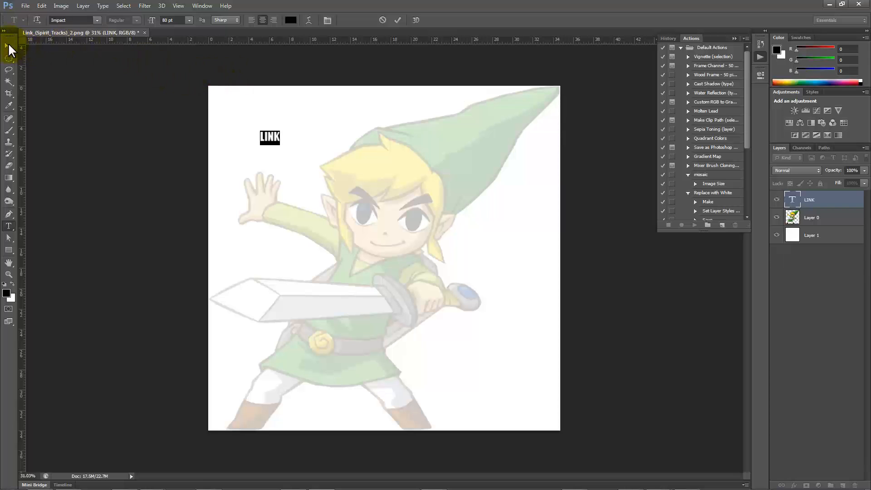
Step: Scale up the LINK text layer with Free Transform and drag it onto the sword tip
left_click(10, 46)
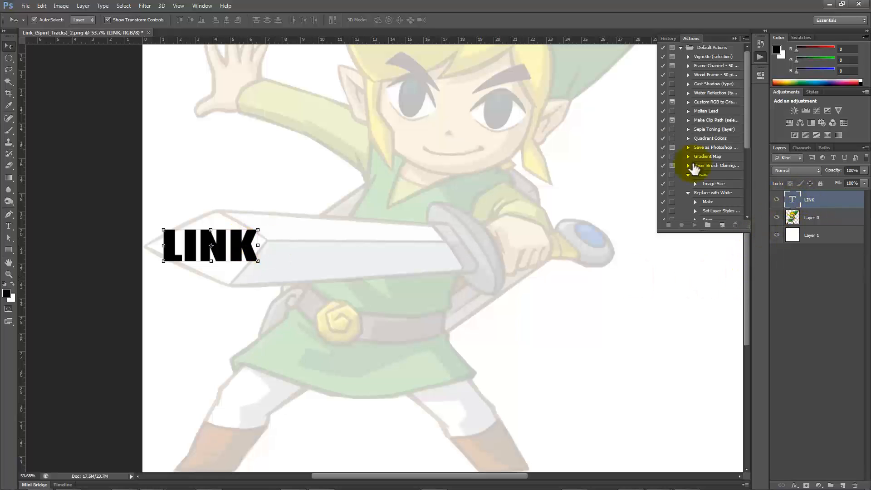
Step: Convert the LINK text to a shape, trying reddish fills before settling on near-black
left_click(103, 5)
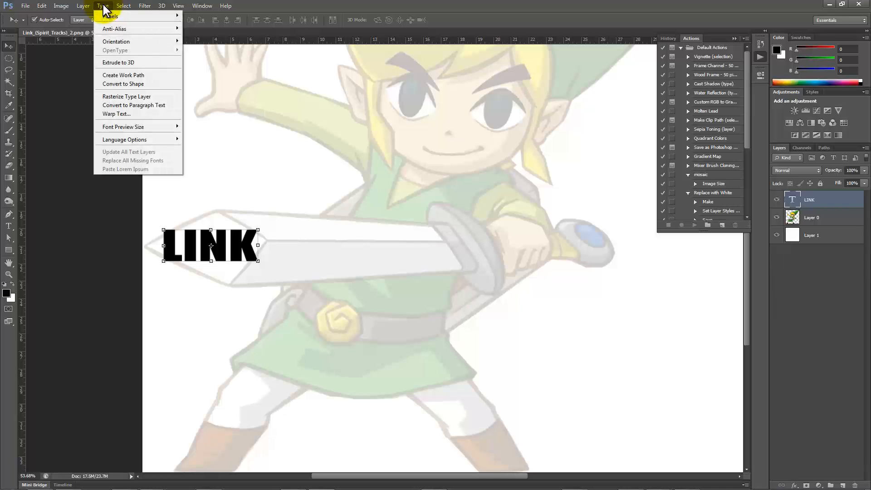
mouse_move(123, 84)
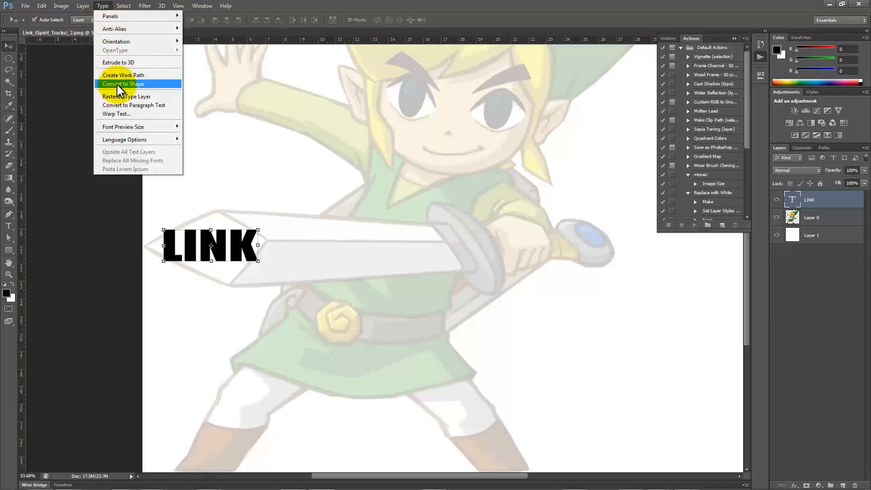
left_click(126, 96)
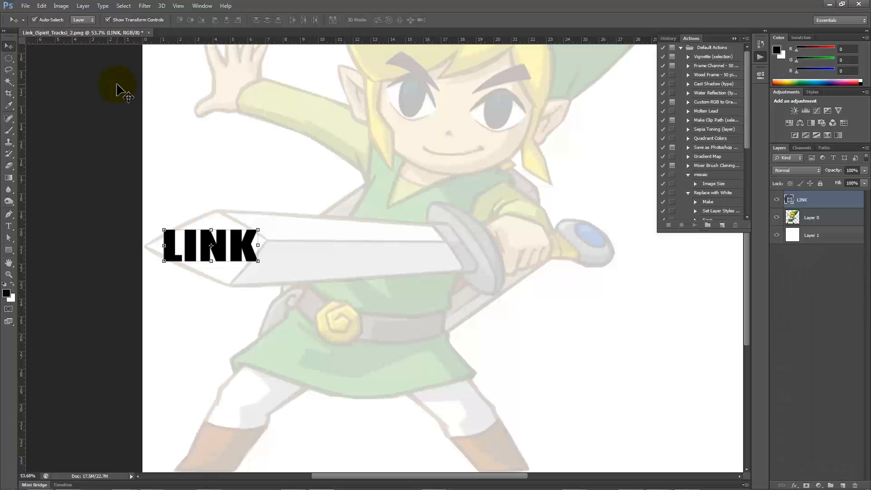
mouse_move(736, 189)
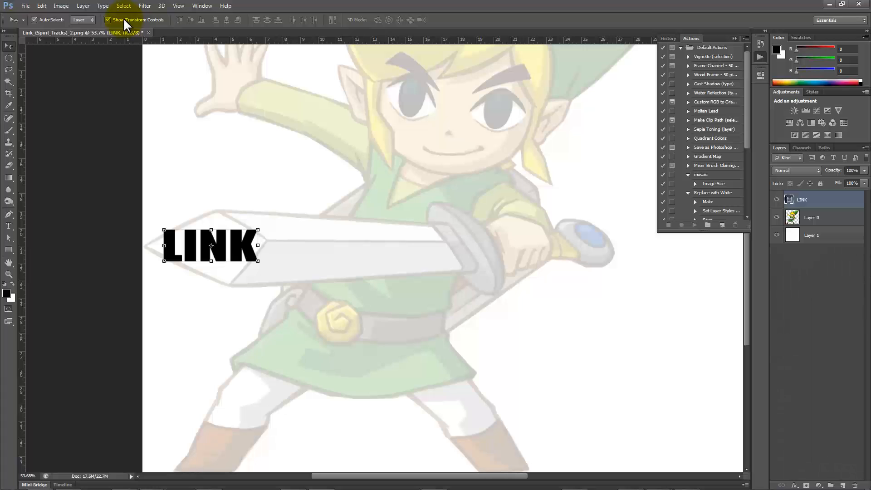
mouse_move(126, 19)
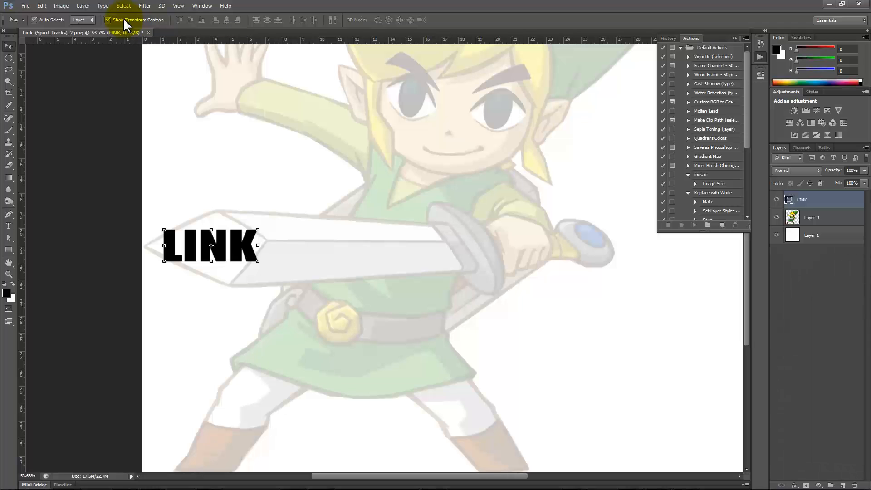
mouse_move(111, 48)
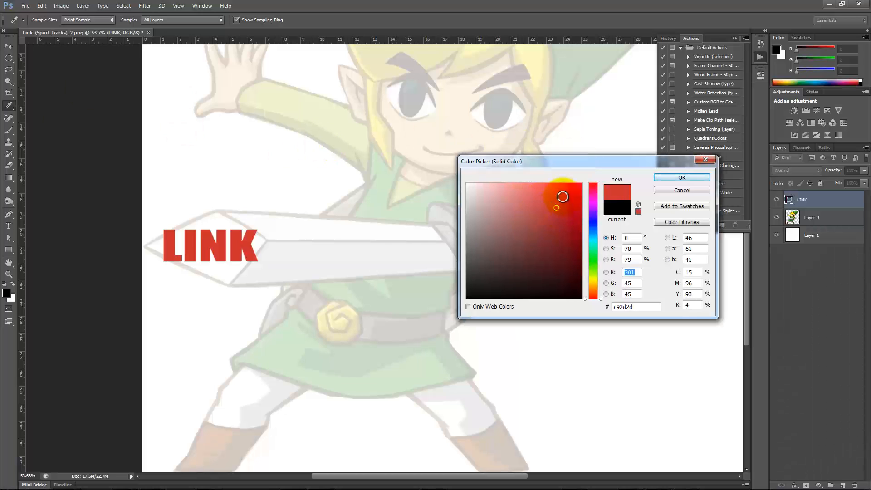
left_click(519, 220)
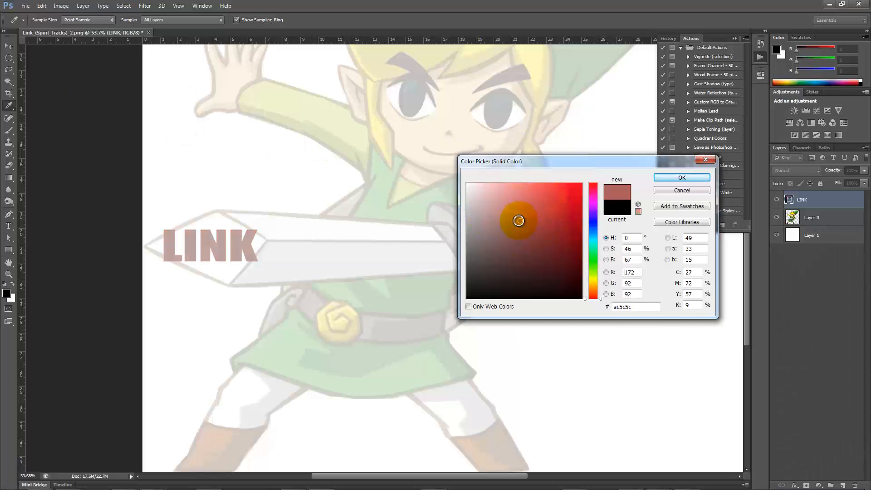
left_click(467, 298)
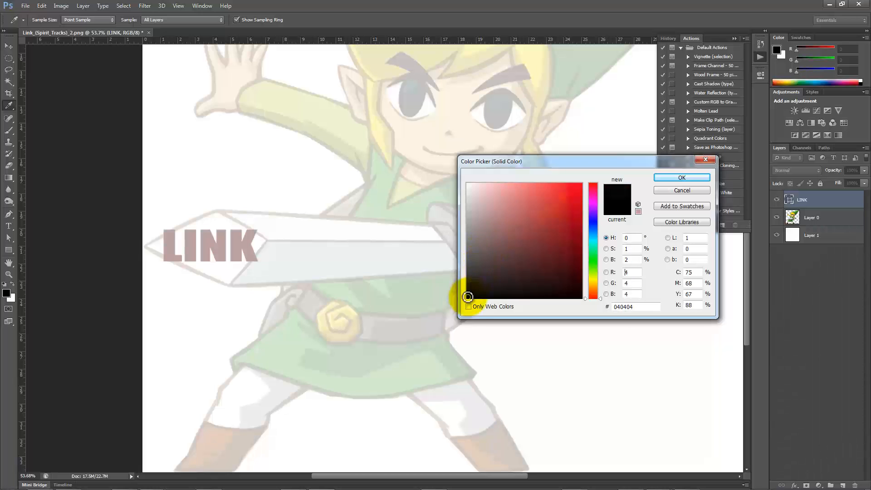
left_click(681, 177)
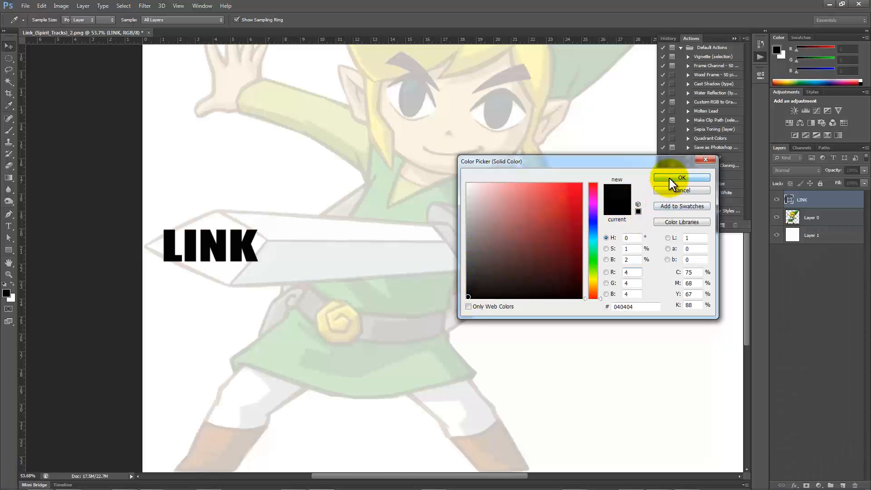
left_click(41, 7)
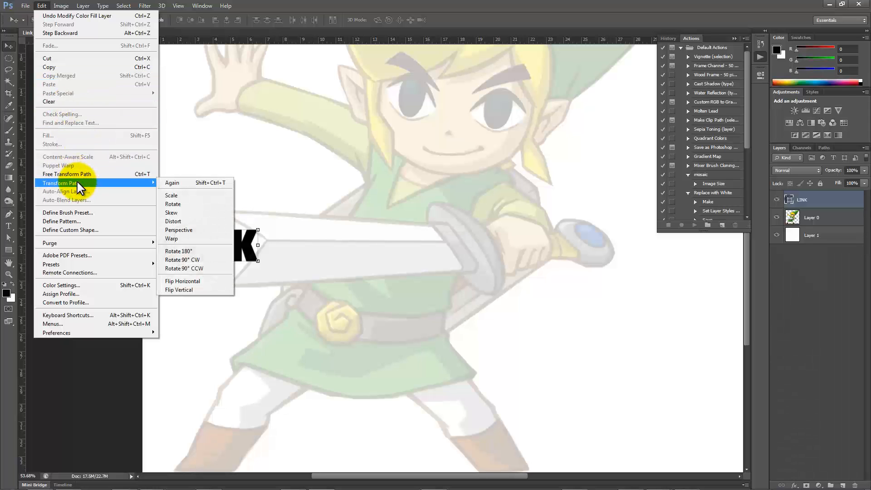
mouse_move(189, 207)
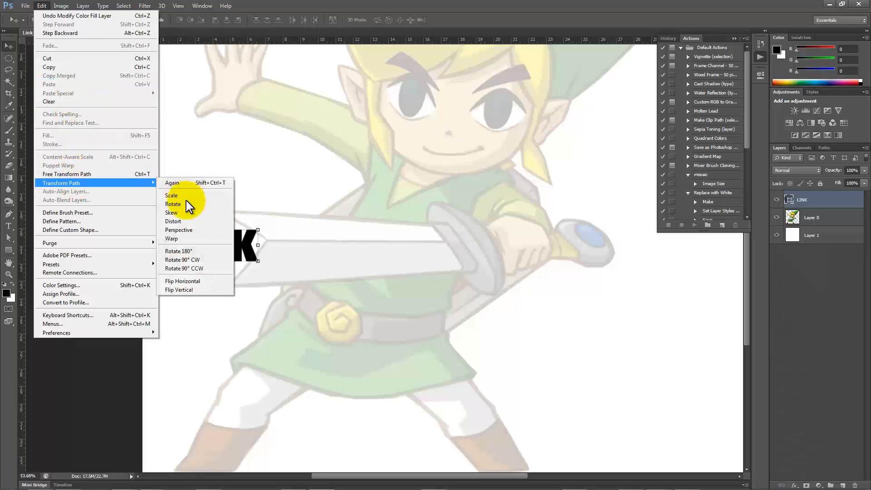
mouse_move(178, 225)
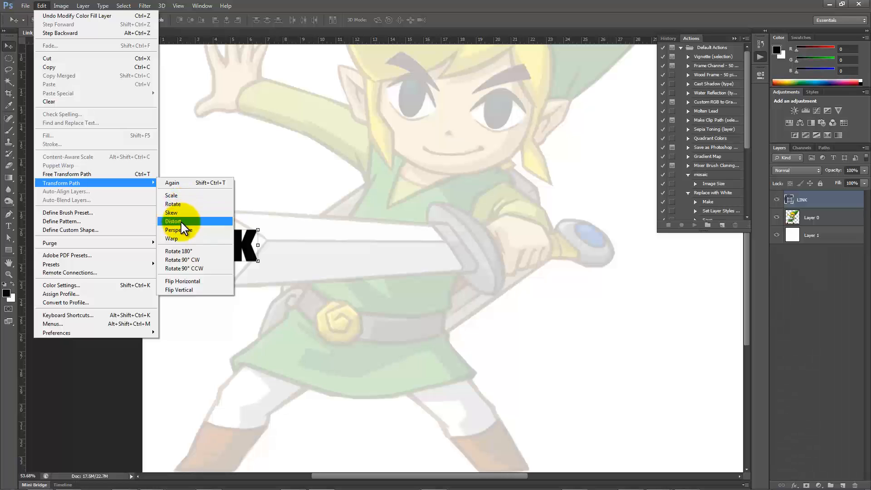
mouse_move(183, 212)
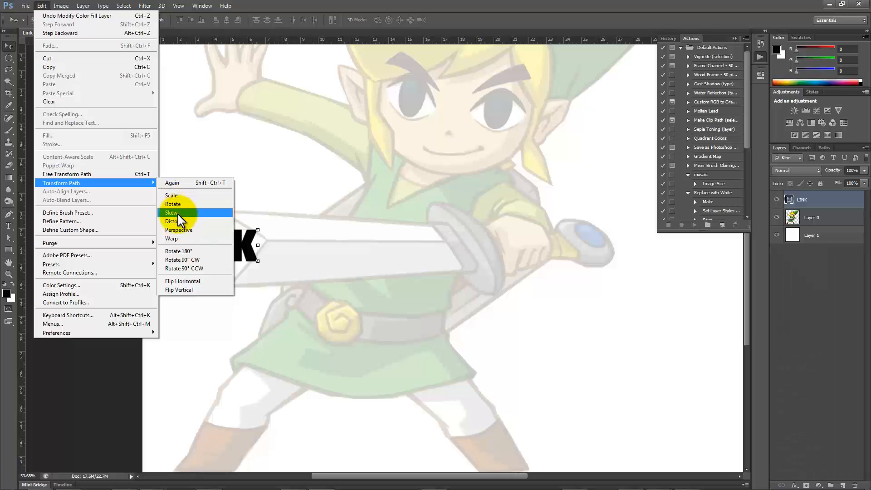
left_click(171, 213)
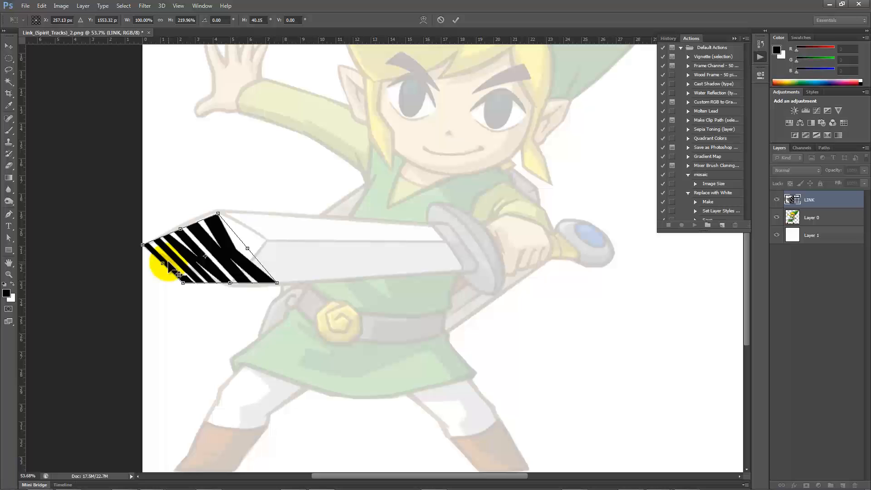
left_click(455, 19)
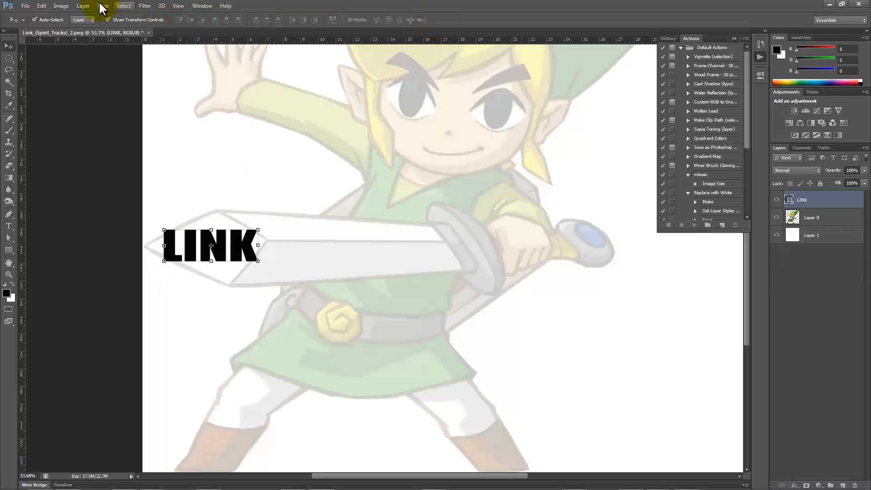
left_click(41, 6)
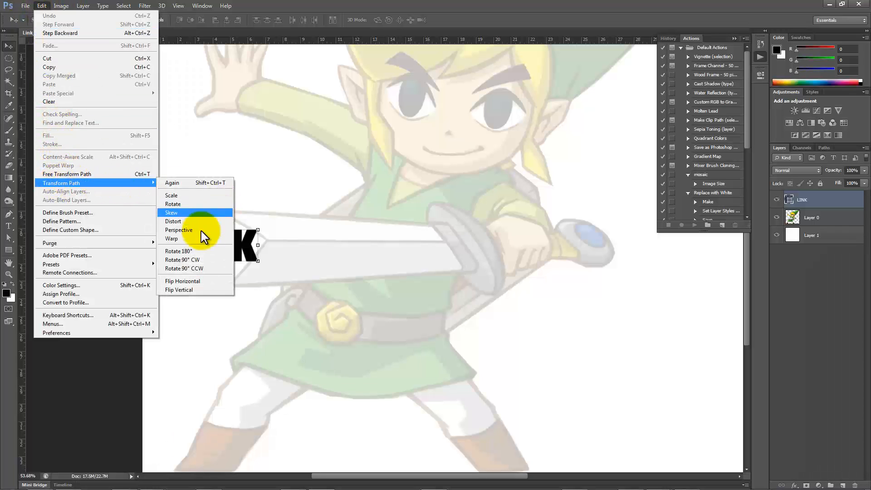
Step: Warp the LINK shape's handles to follow the blade tip and commit the warp
left_click(172, 239)
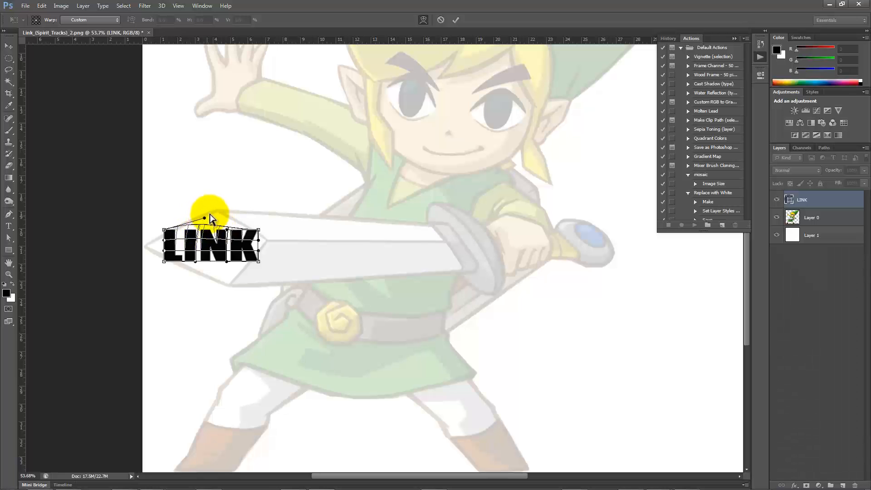
left_click_drag(209, 214, 203, 199)
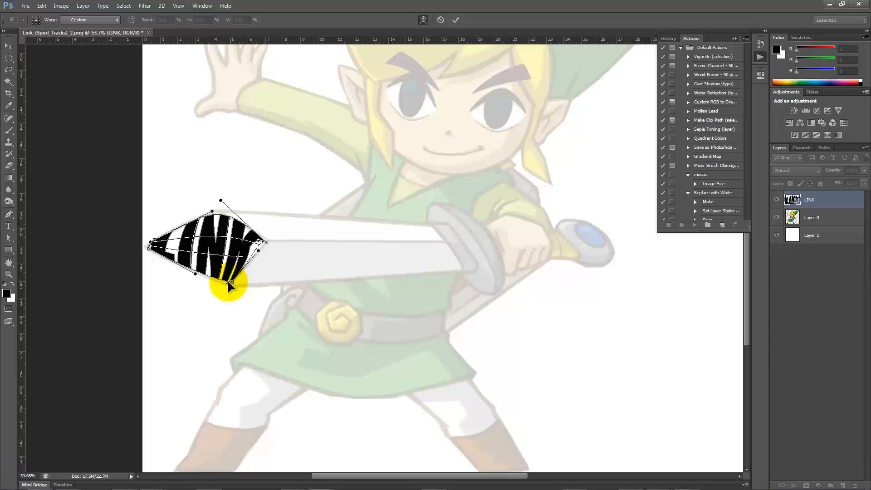
left_click(456, 19)
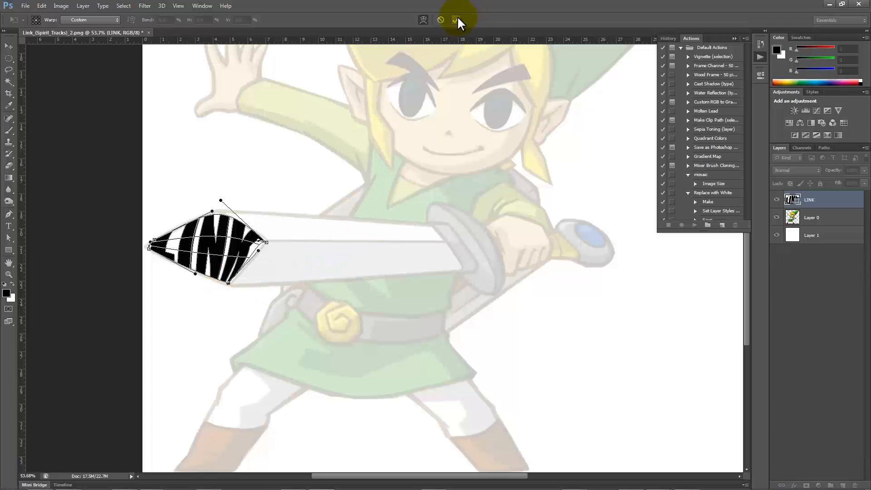
left_click(456, 19)
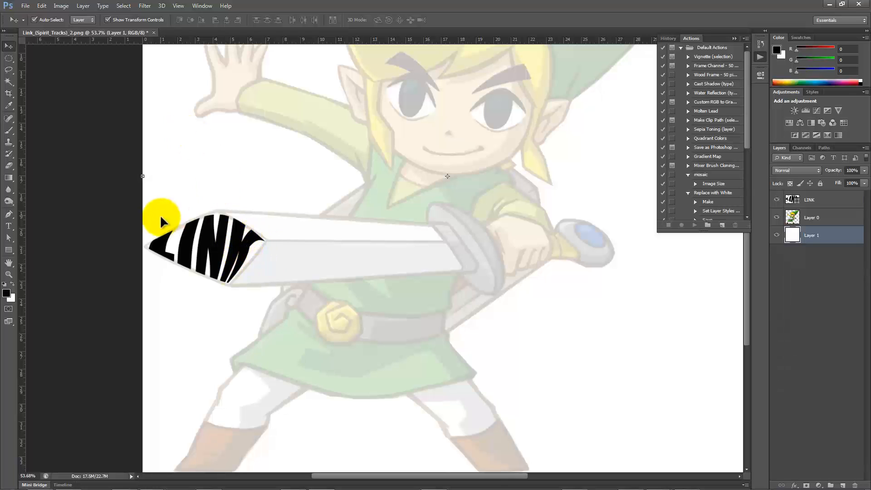
Step: Select the LINK shape layer with the Path Selection tool and zoom to its anchor points on the sword tip
left_click(811, 198)
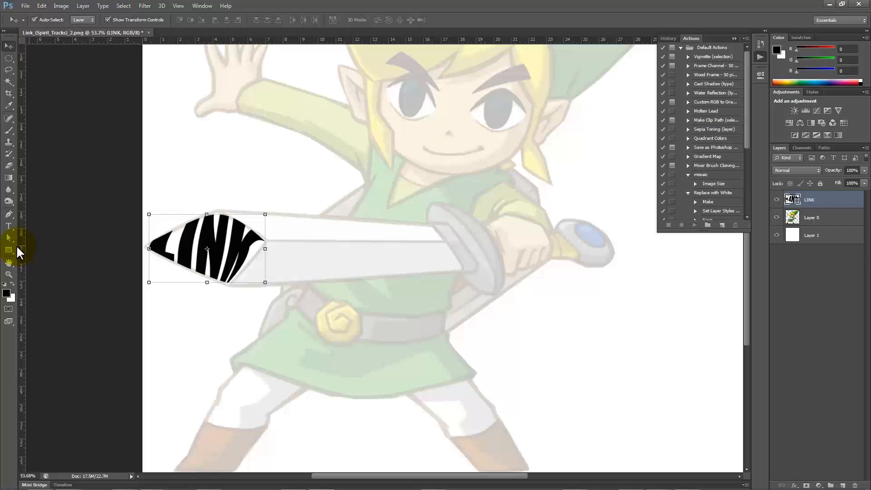
left_click(9, 237)
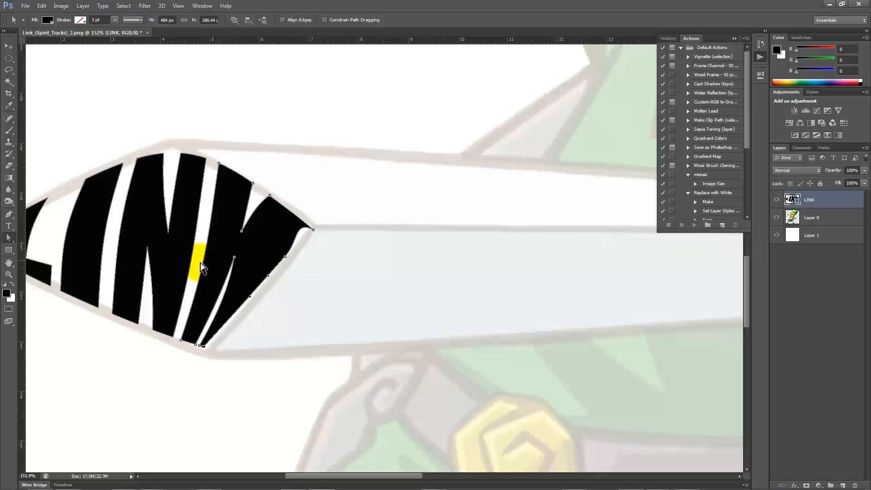
scroll("down", 3)
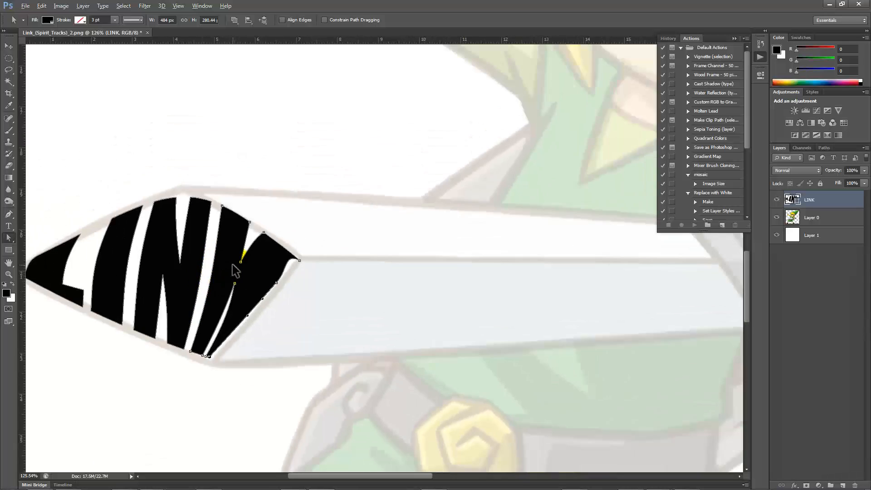